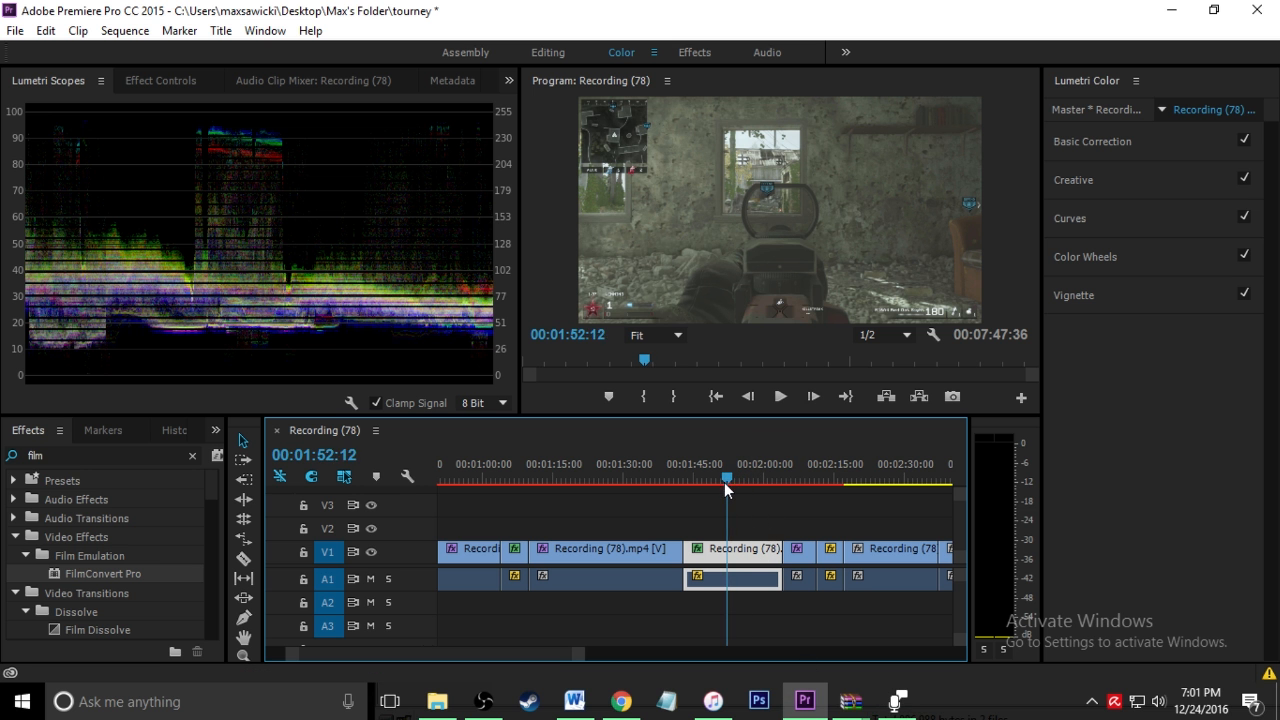
Step: Select successive gameplay clips on the timeline to check their grading
click(636, 478)
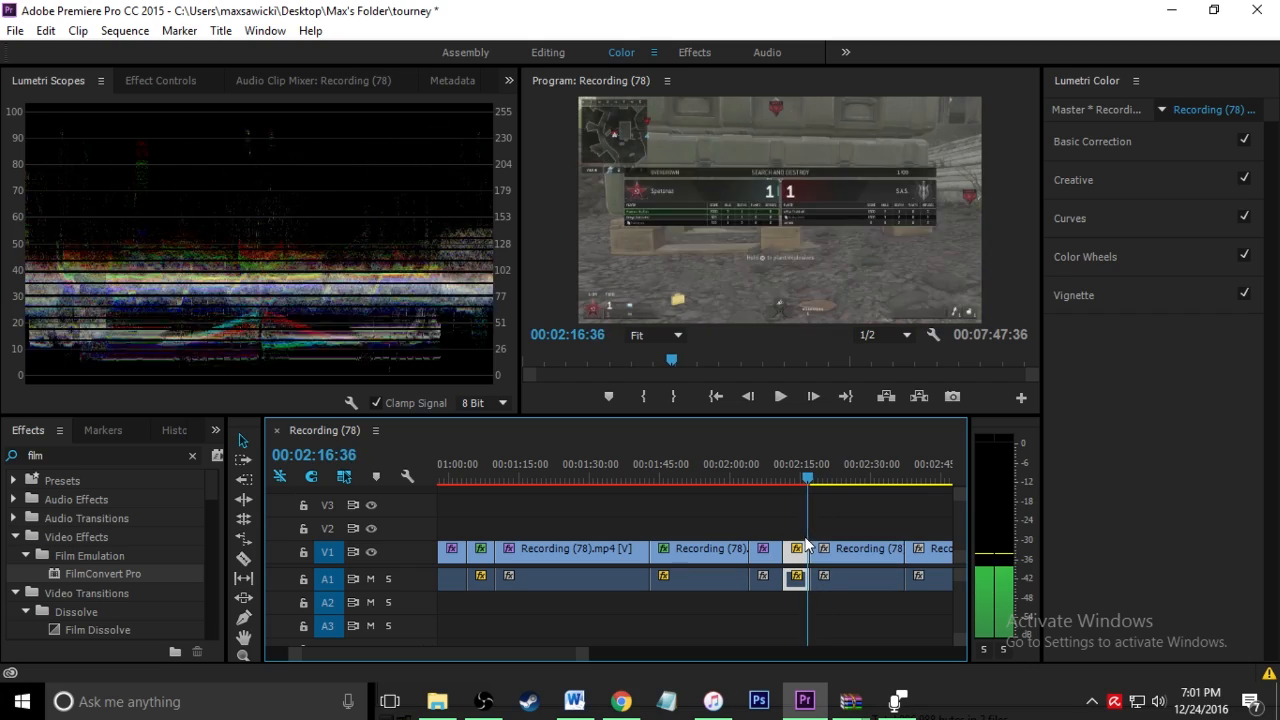
click(656, 476)
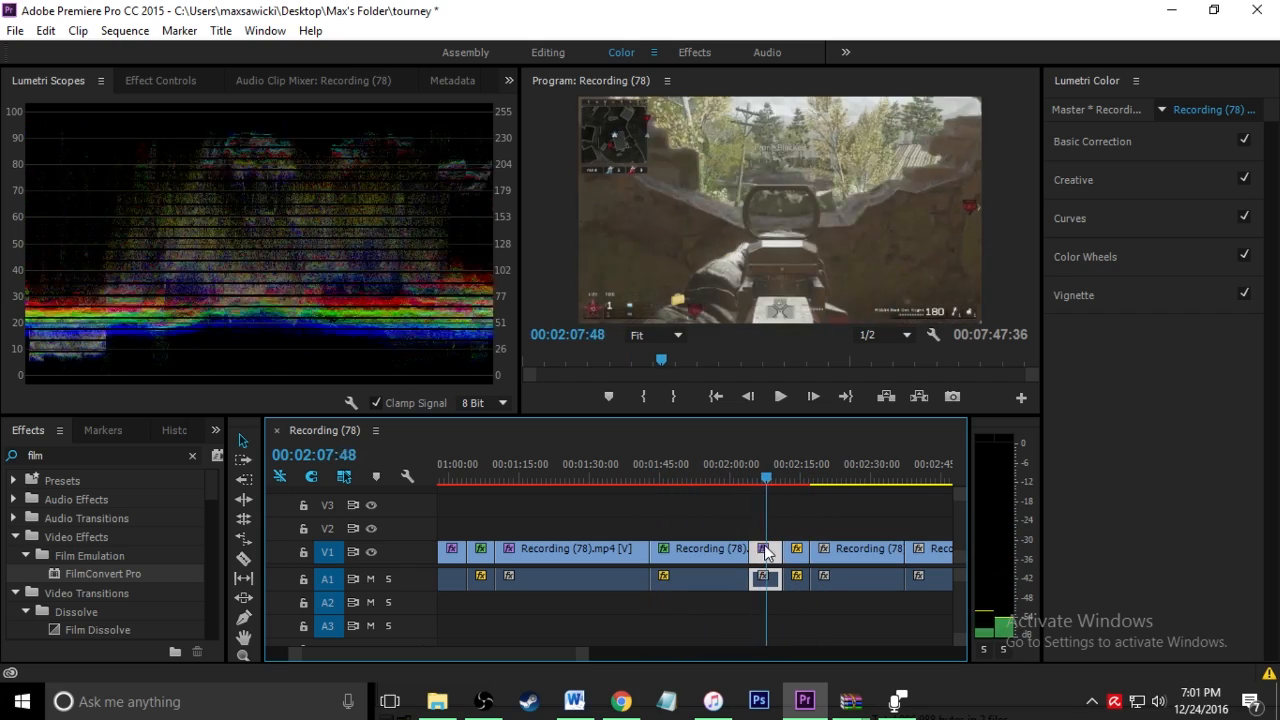
click(780, 396)
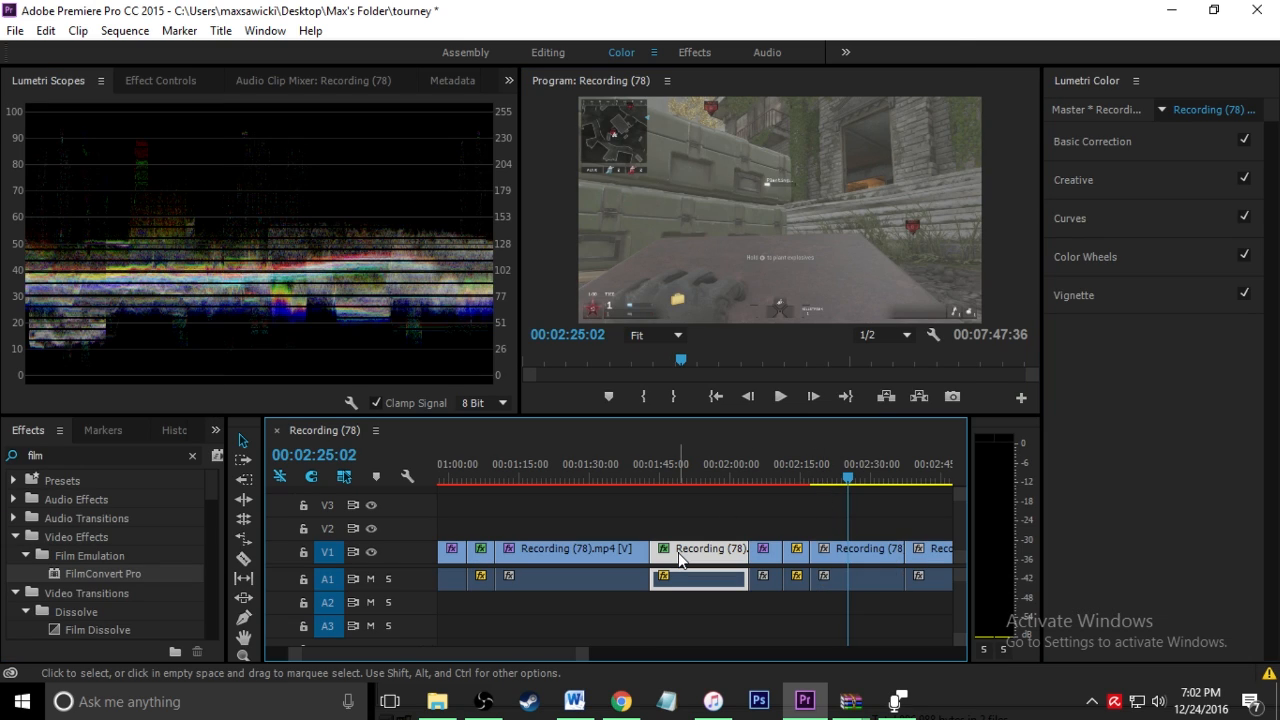
Step: Paste the Lumetri Color attributes onto another gameplay clip via Paste Attributes
right_click(698, 552)
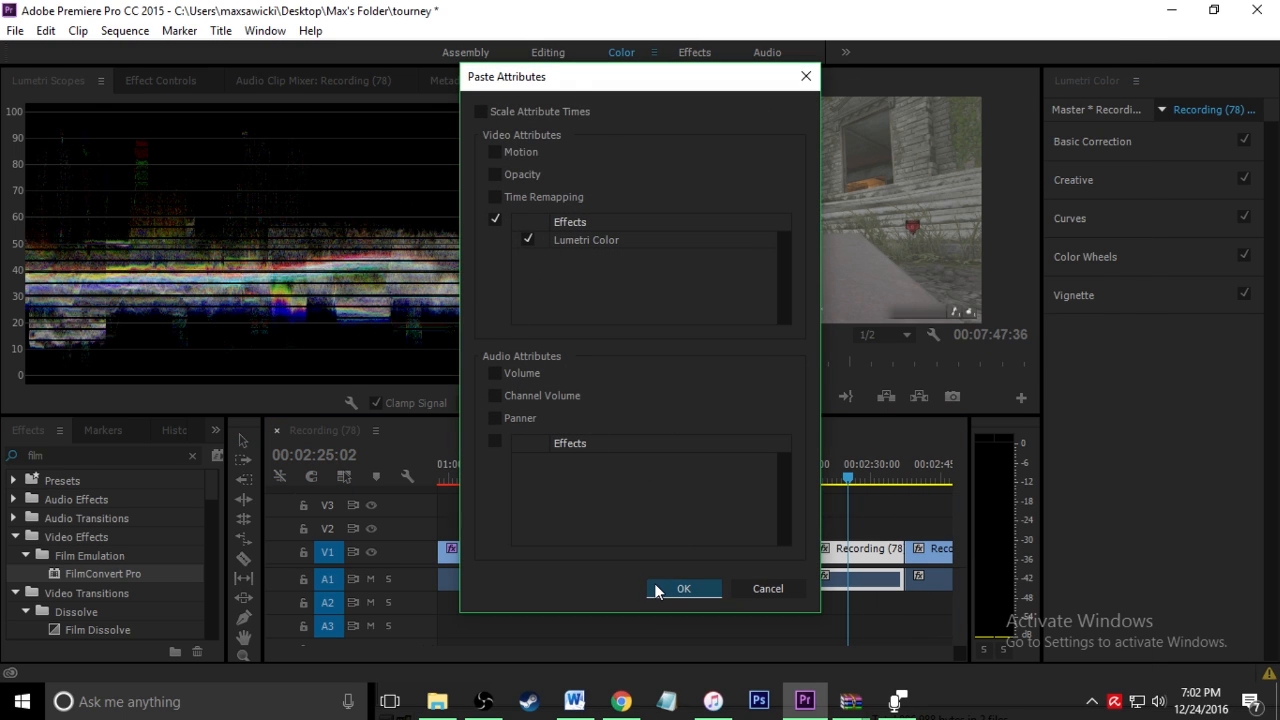
click(684, 588)
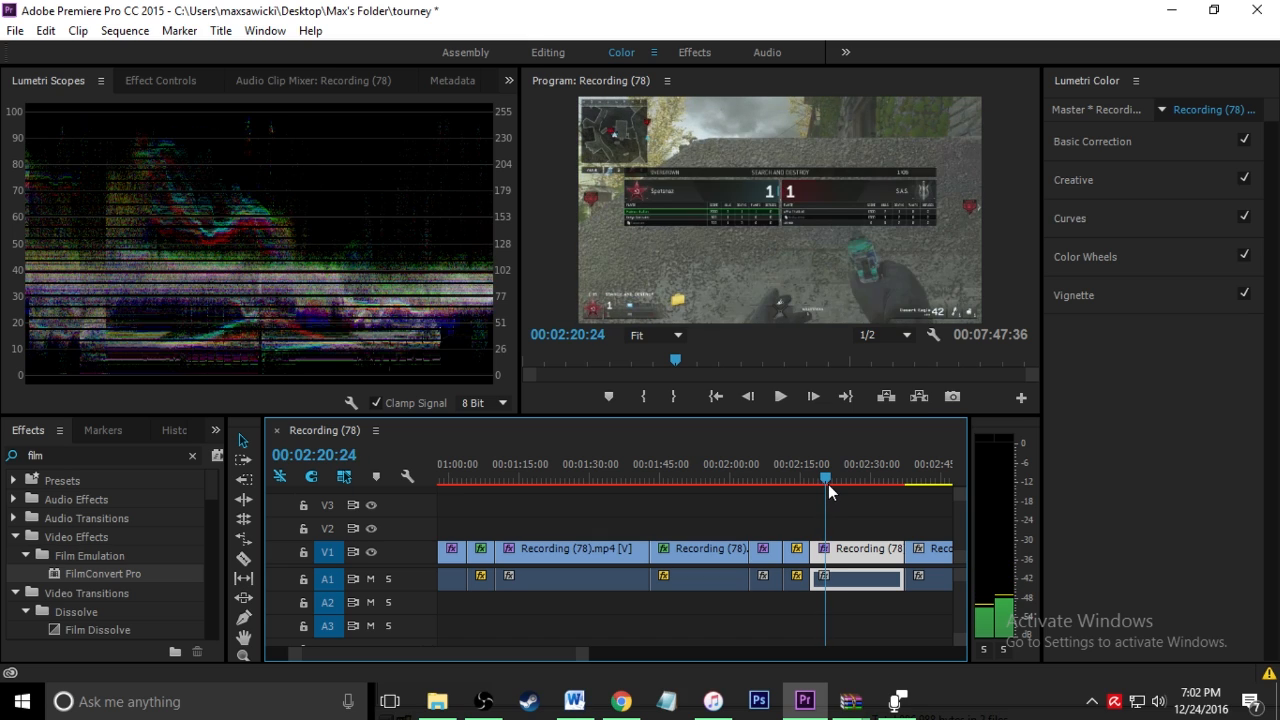
drag(824, 476, 840, 476)
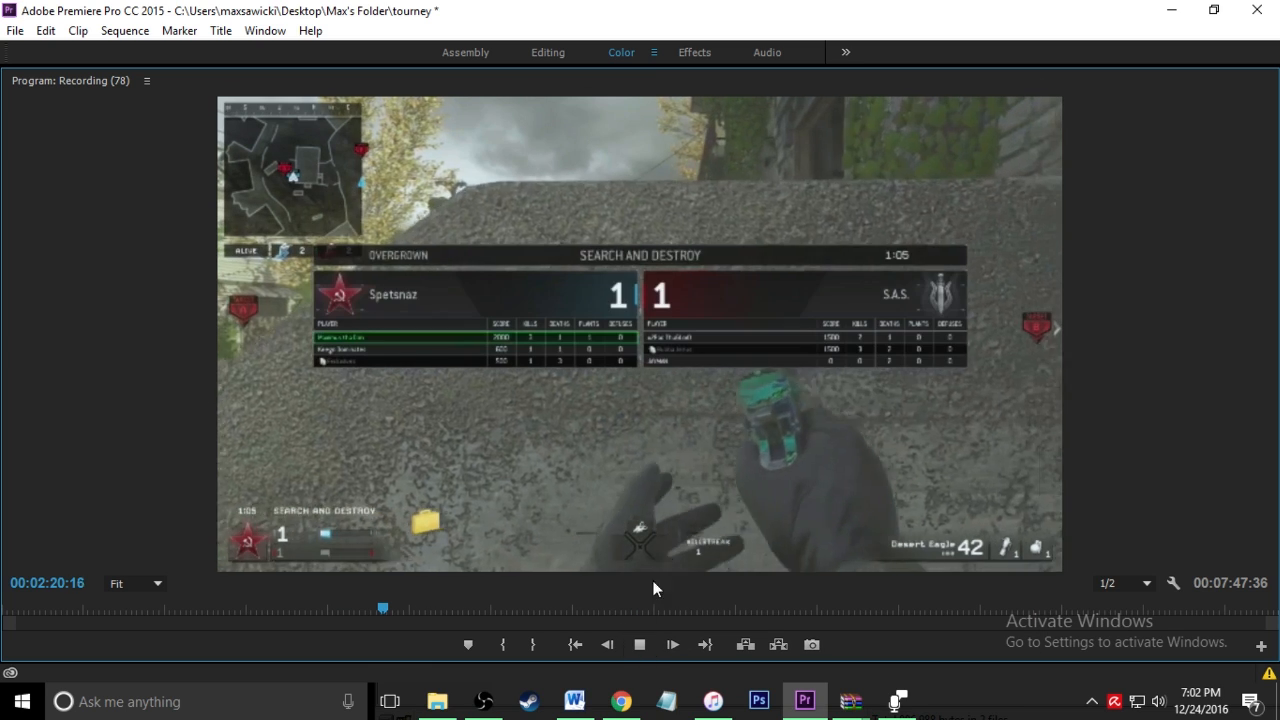
click(640, 644)
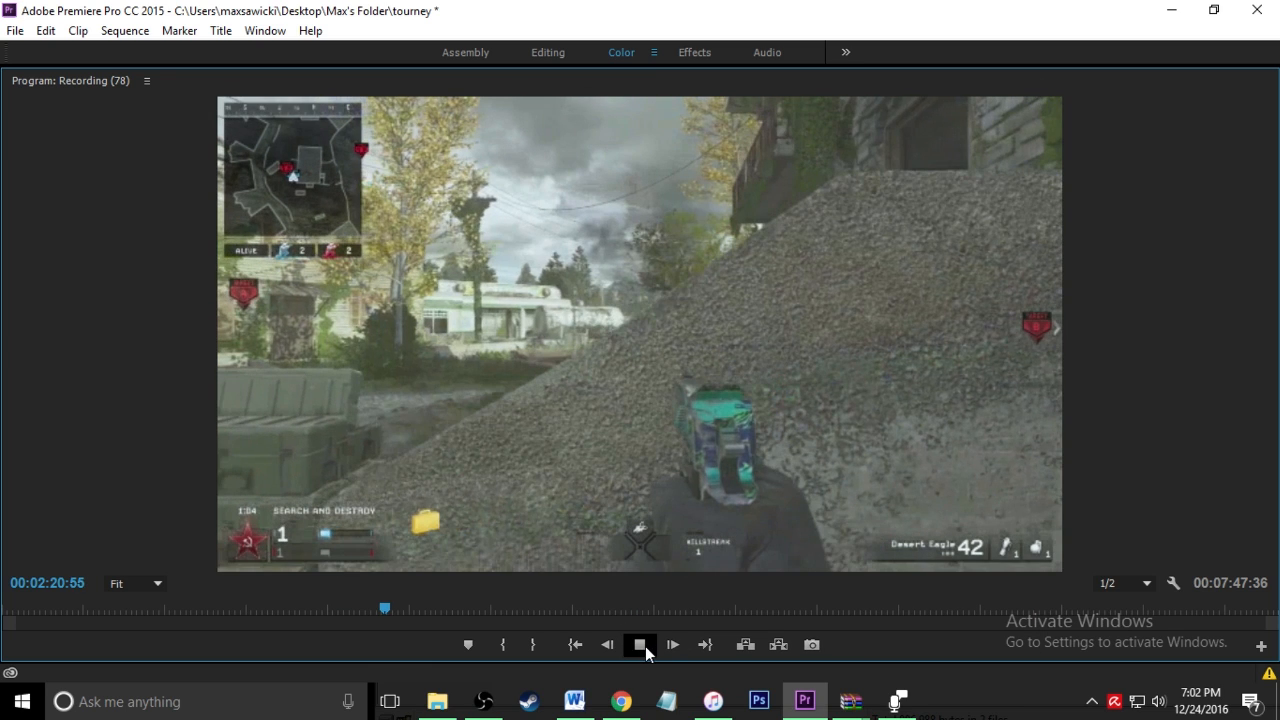
click(640, 644)
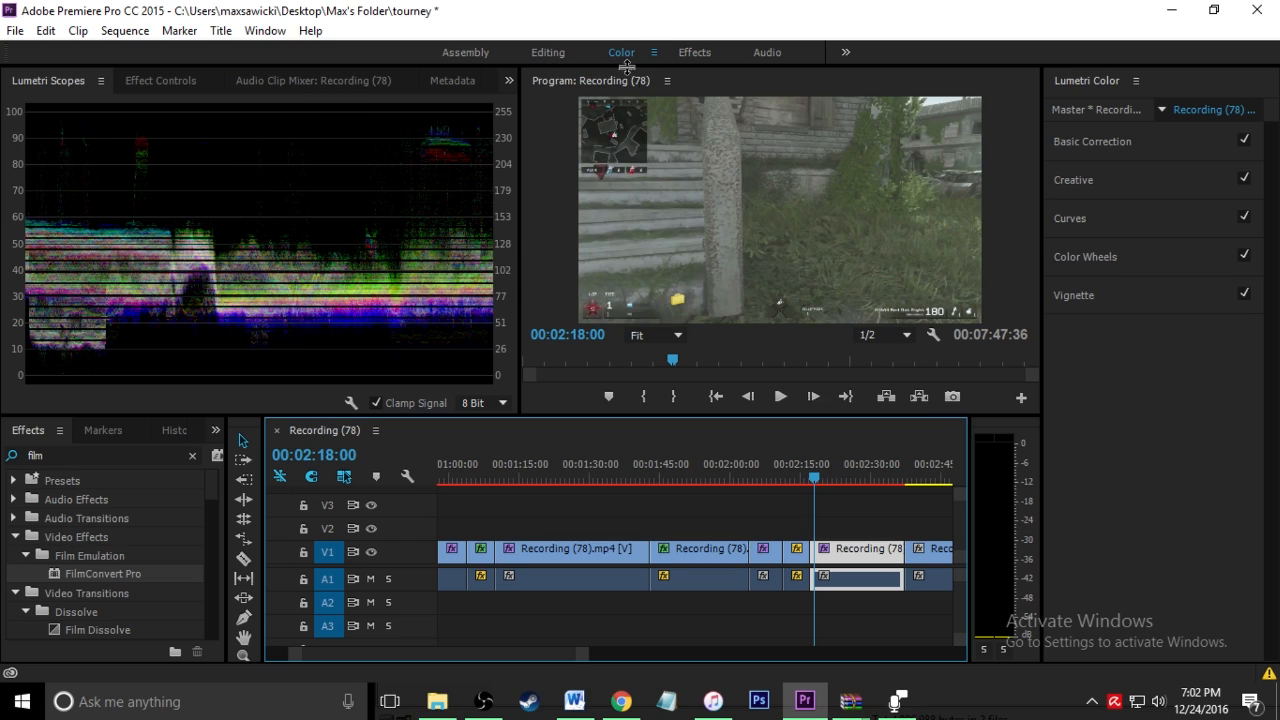
mouse_move(1102, 150)
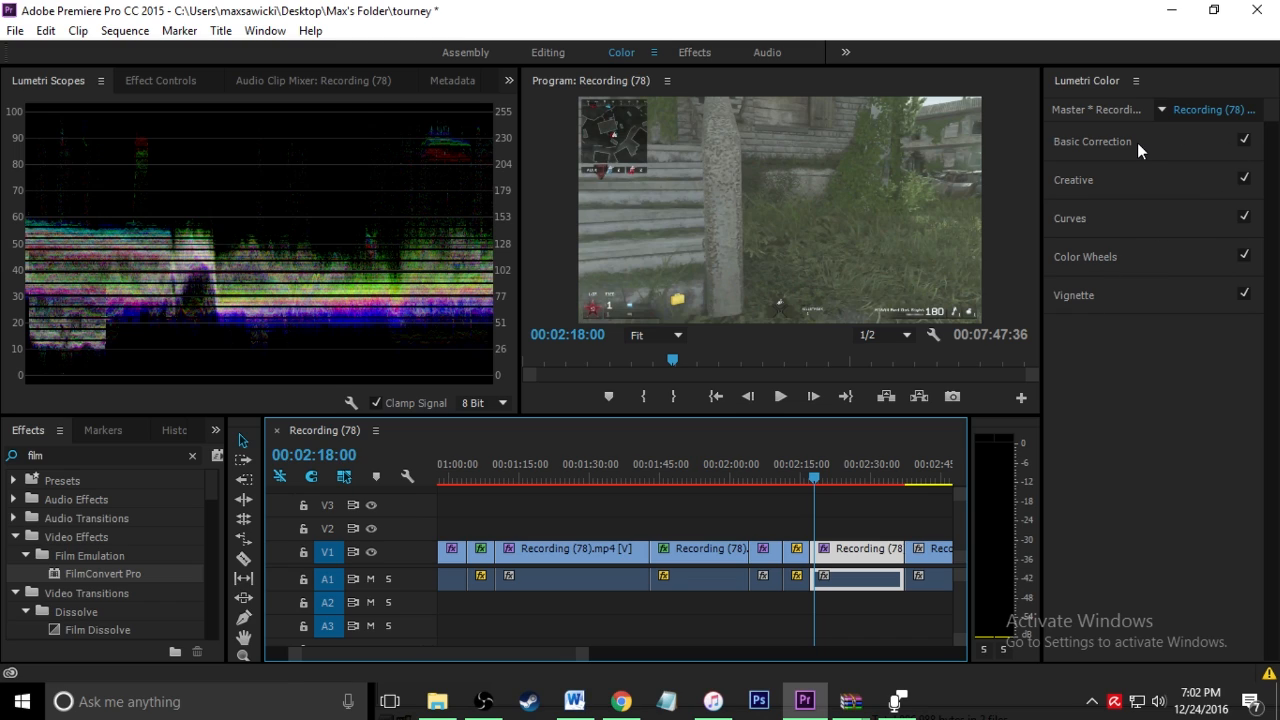
Step: Expand Basic Correction of the clip's grade and replay the graded footage
click(1092, 140)
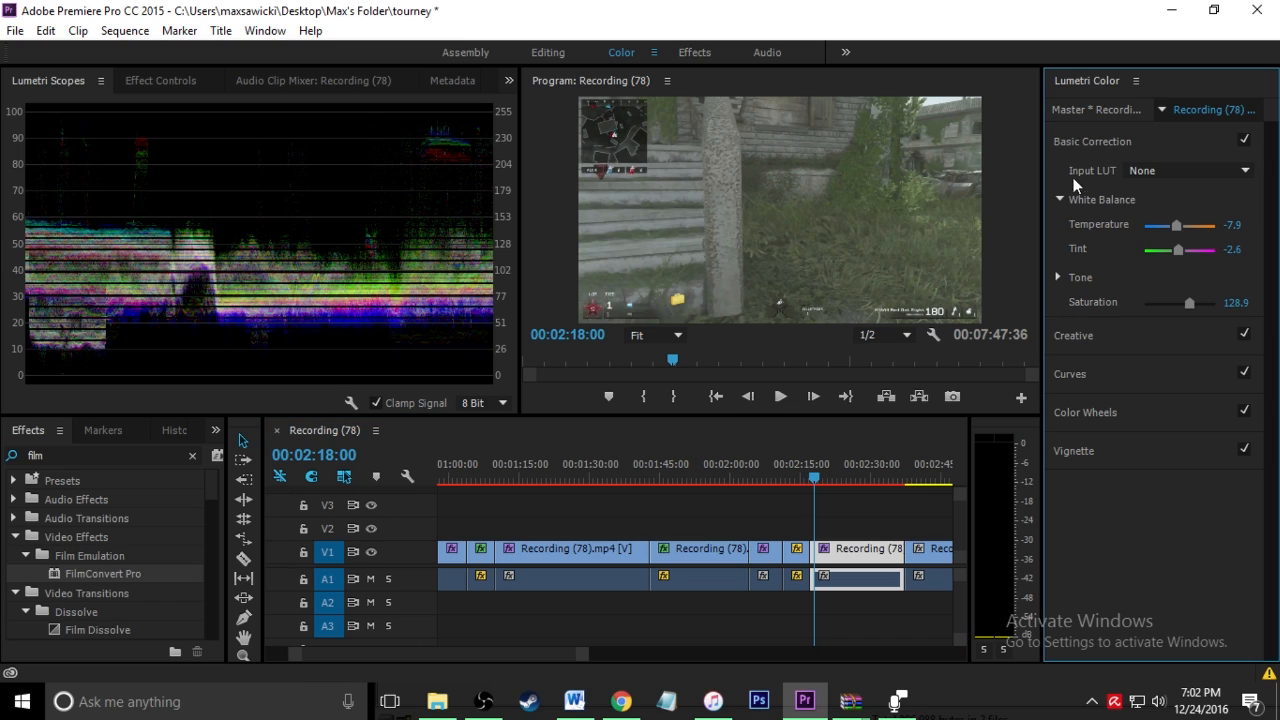
mouse_move(1164, 264)
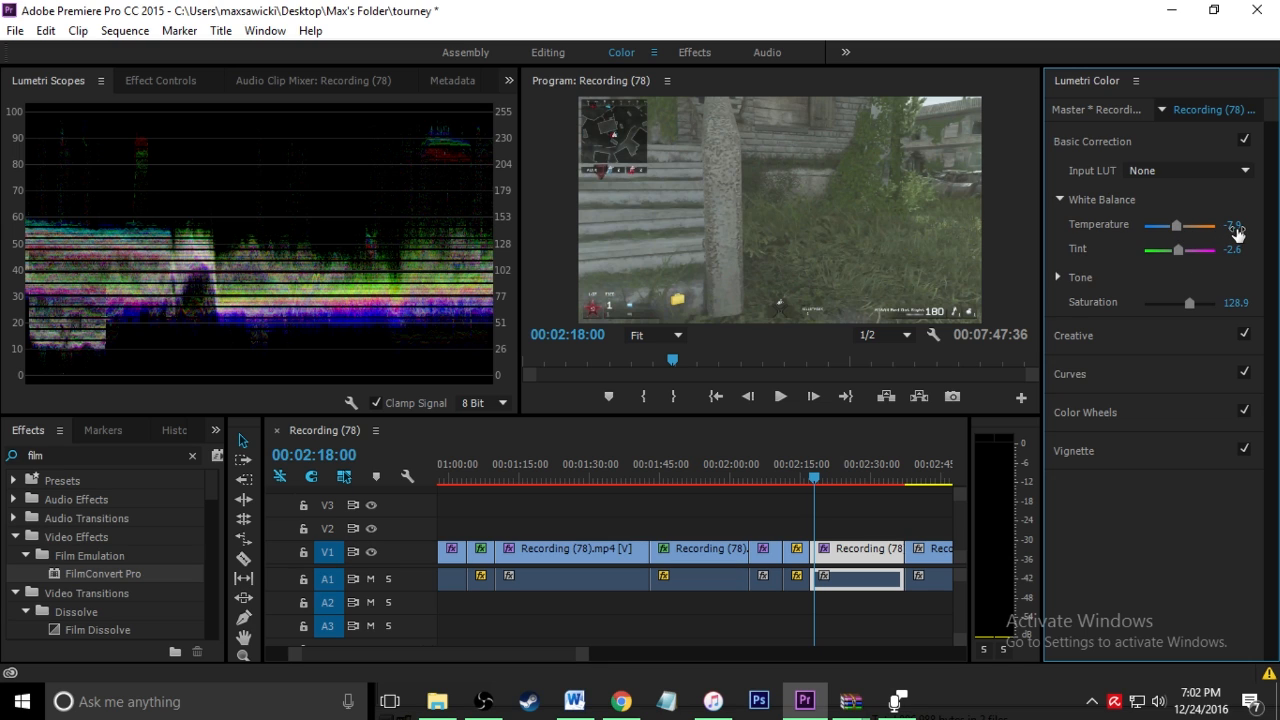
click(780, 396)
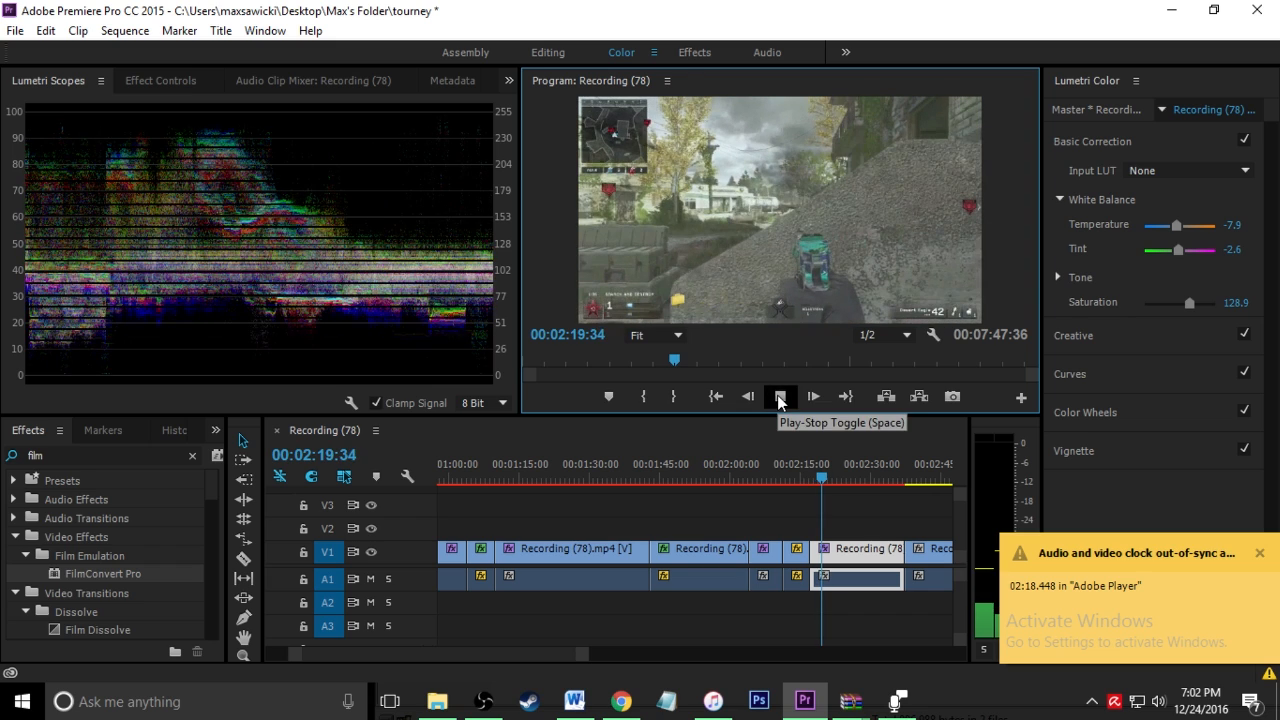
click(780, 396)
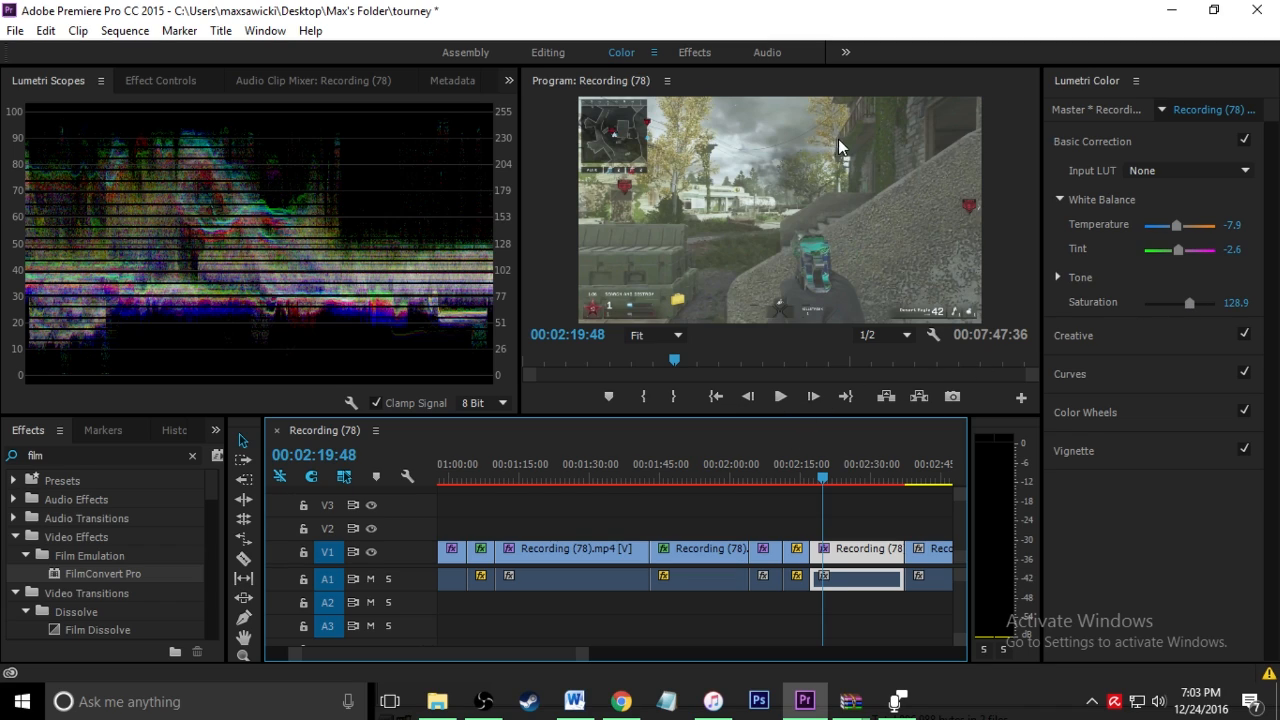
mouse_move(842, 234)
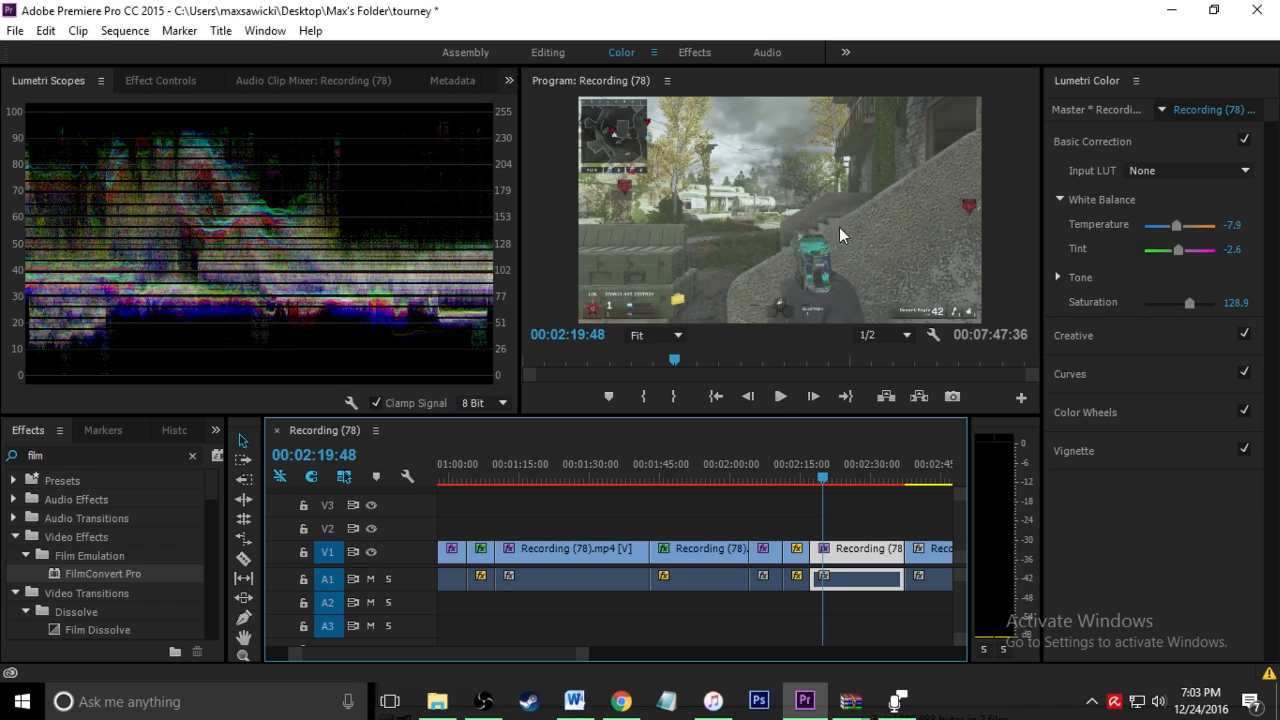
mouse_move(956, 170)
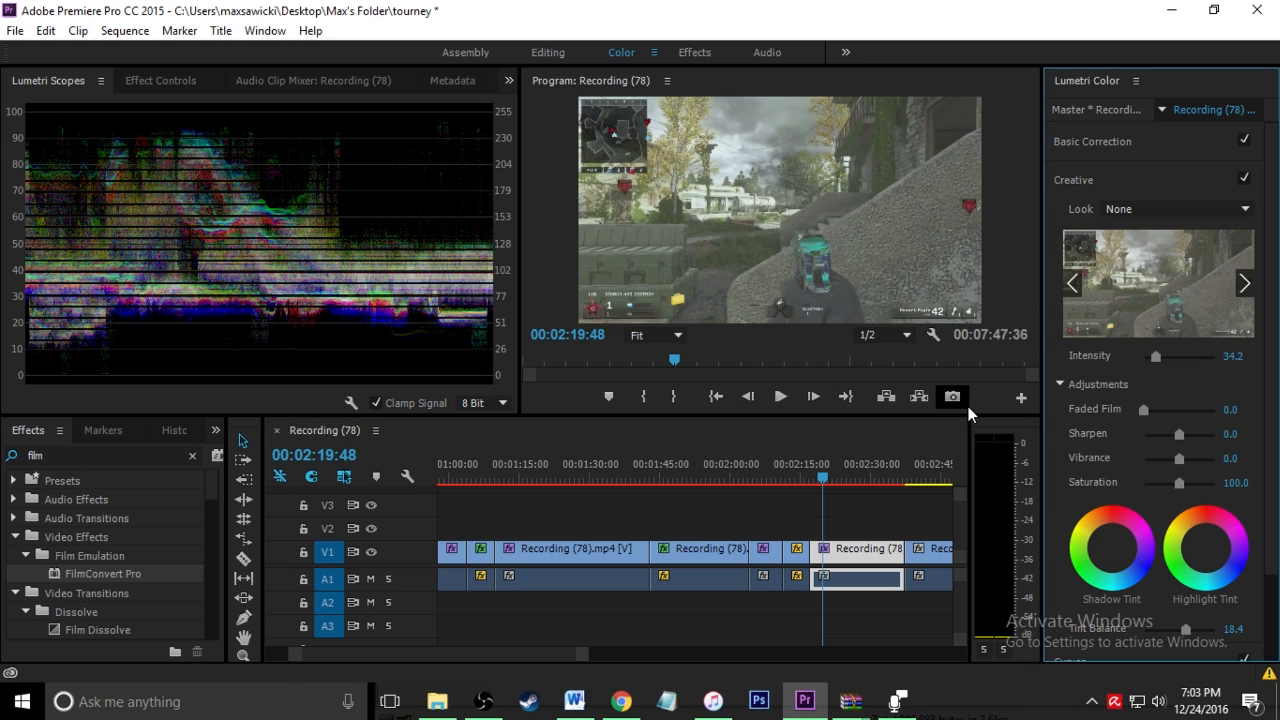
Step: Apply the Clean Punch HDR creative look and adjust its Intensity
click(1248, 210)
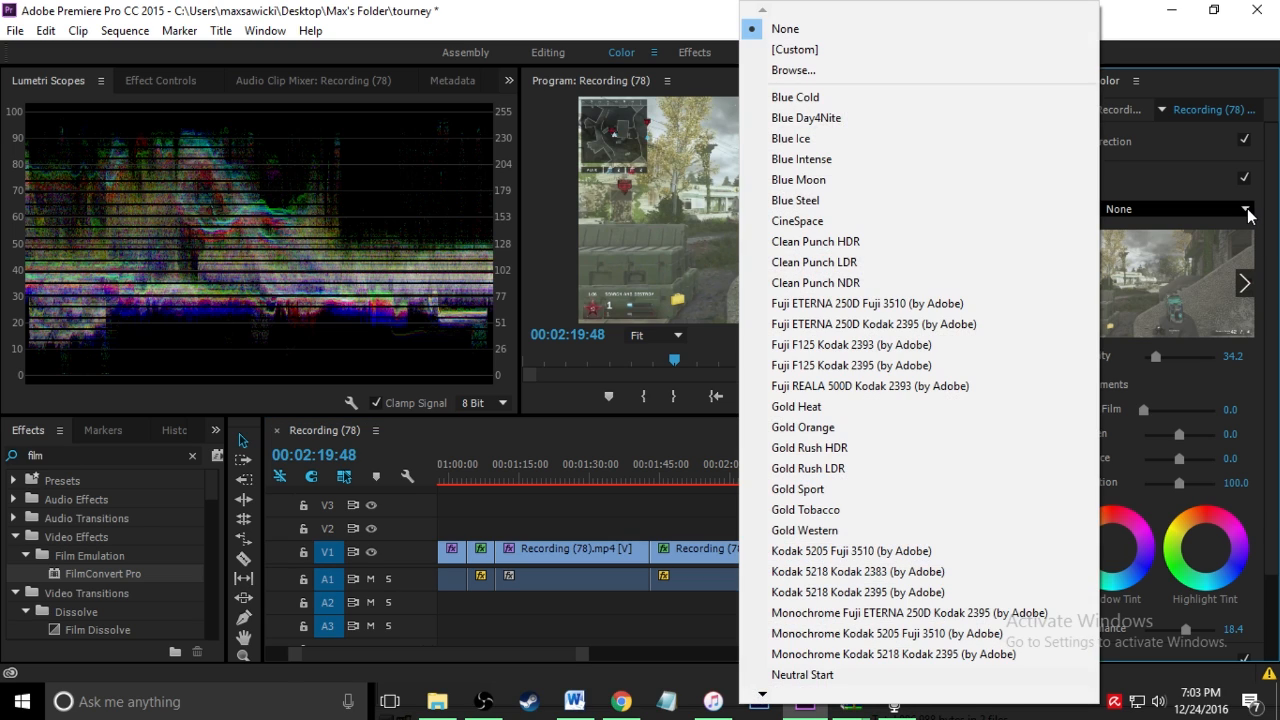
mouse_move(908, 240)
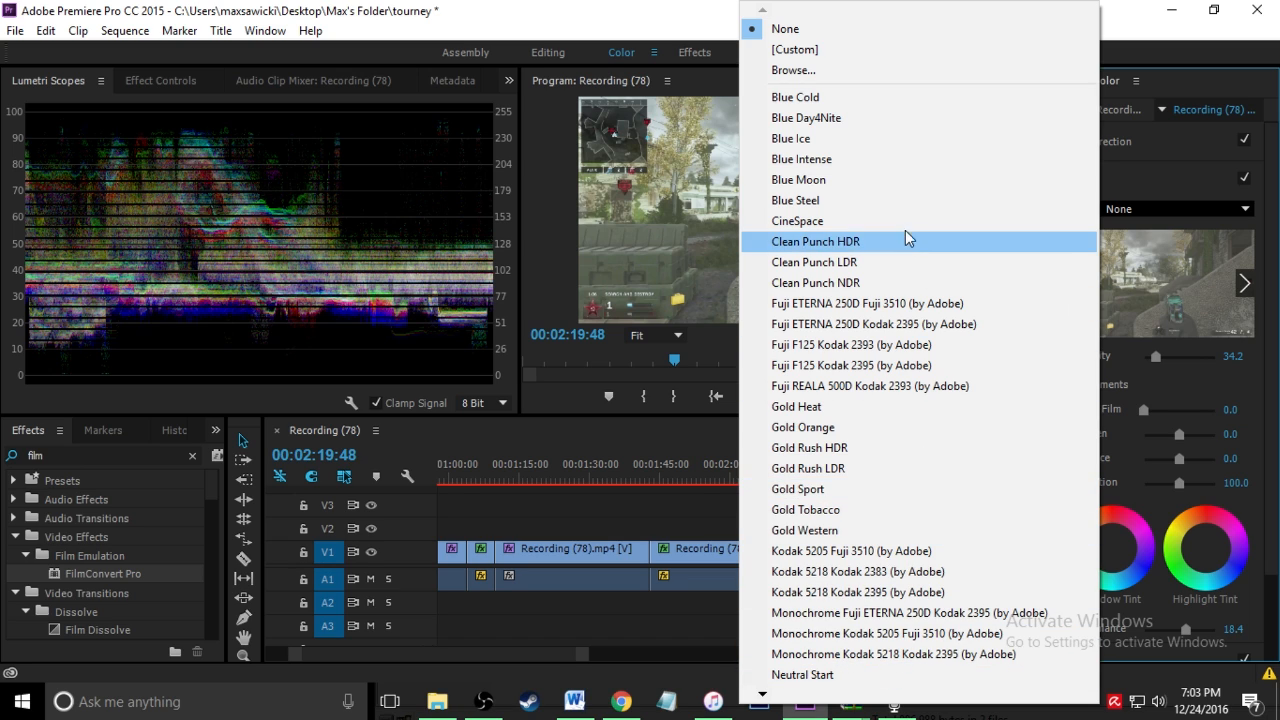
click(816, 240)
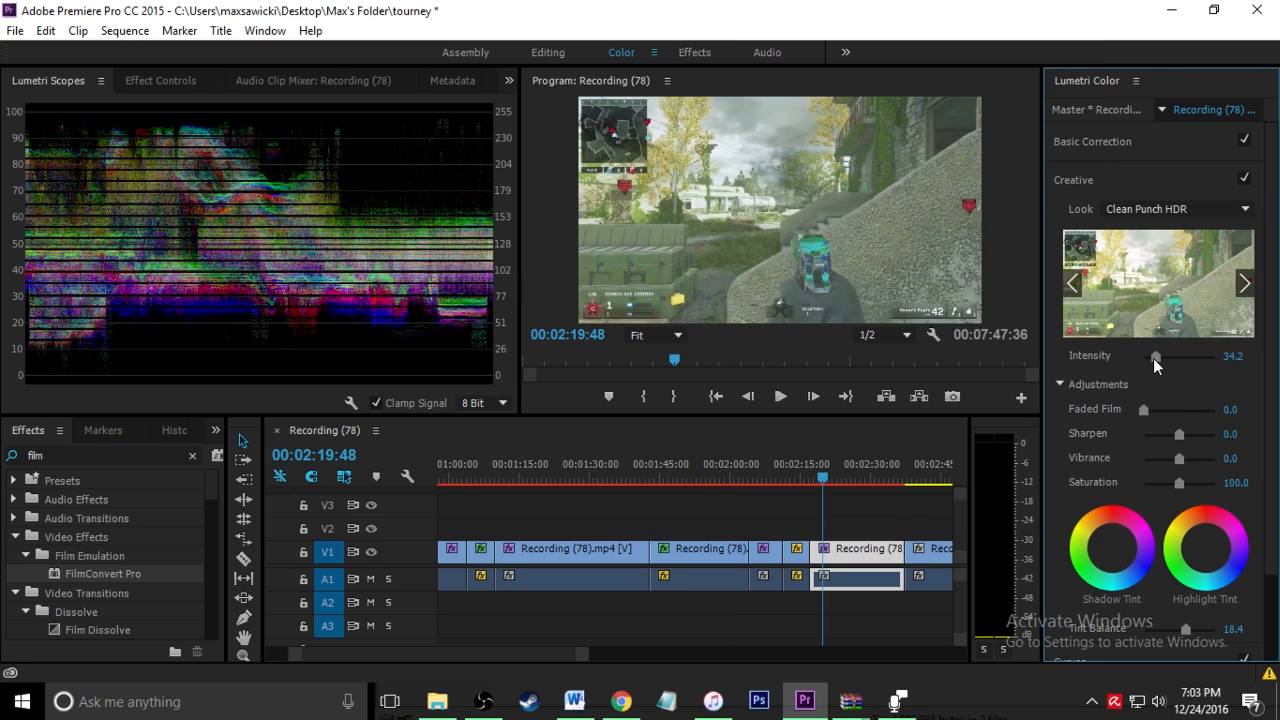
drag(1176, 356, 1150, 356)
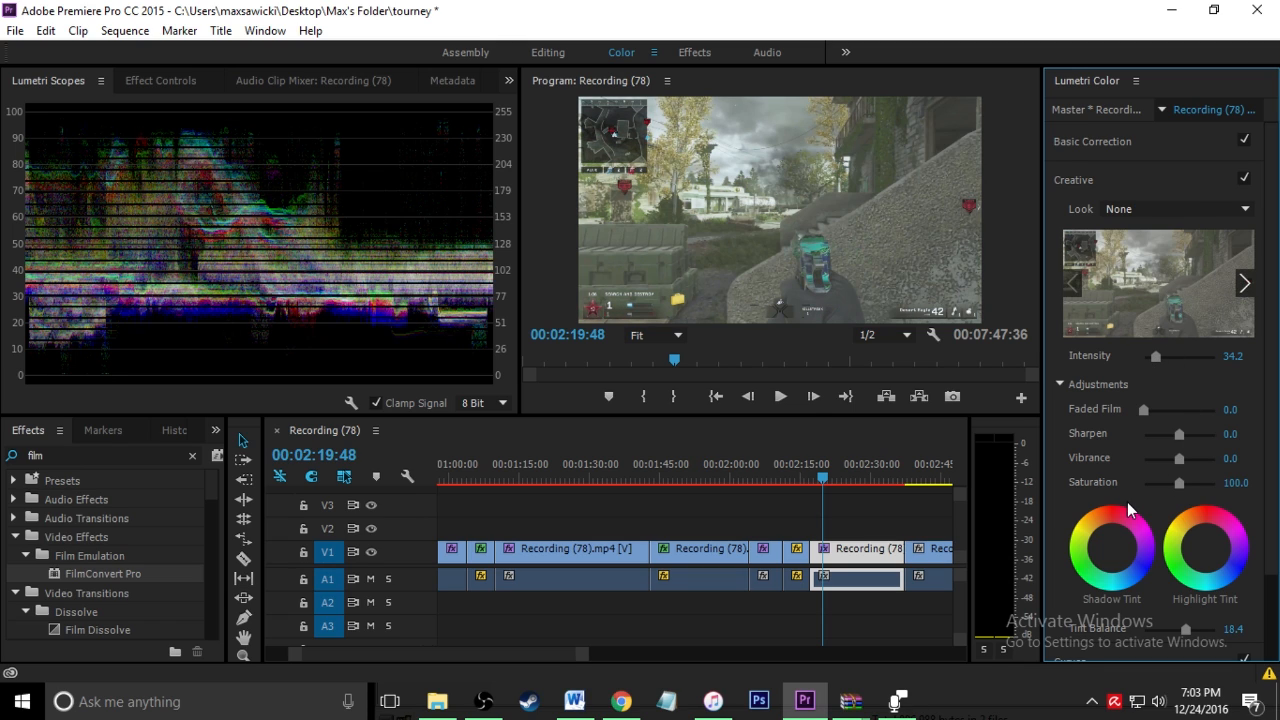
mouse_move(1124, 510)
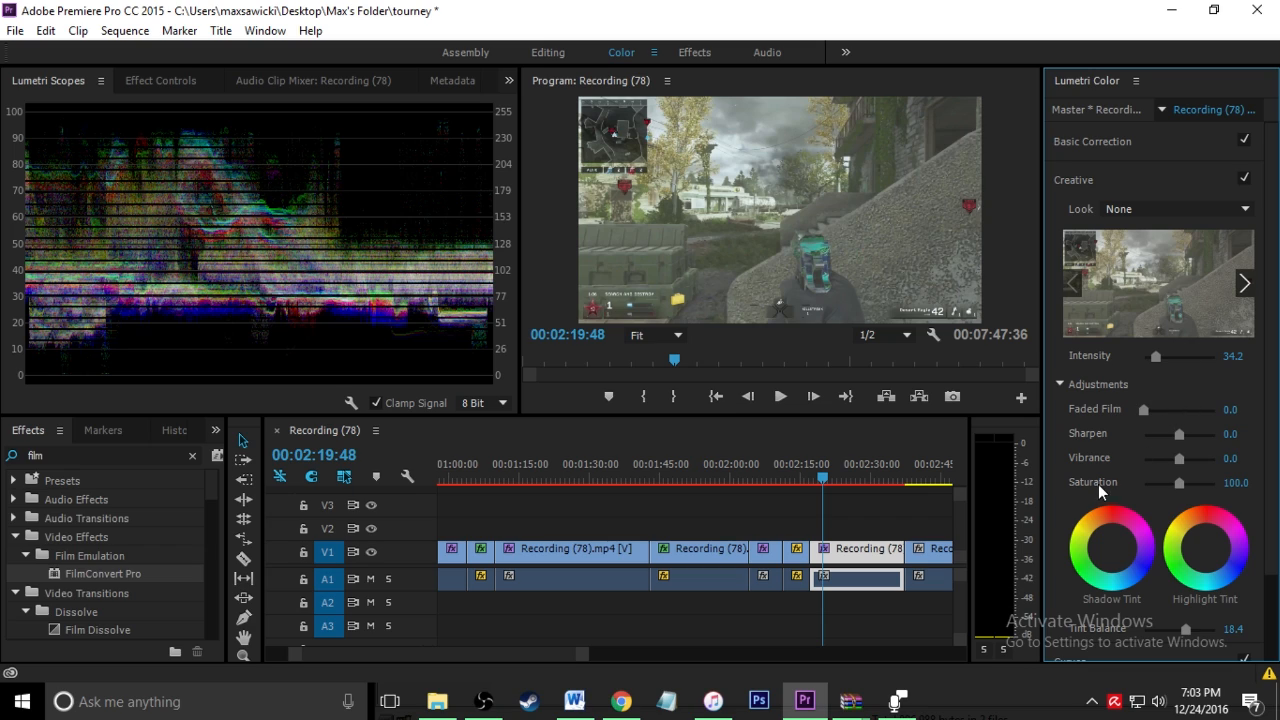
Step: Tweak Vibrance, then leave the look at None and move down to the Curves section
drag(1178, 458, 1196, 458)
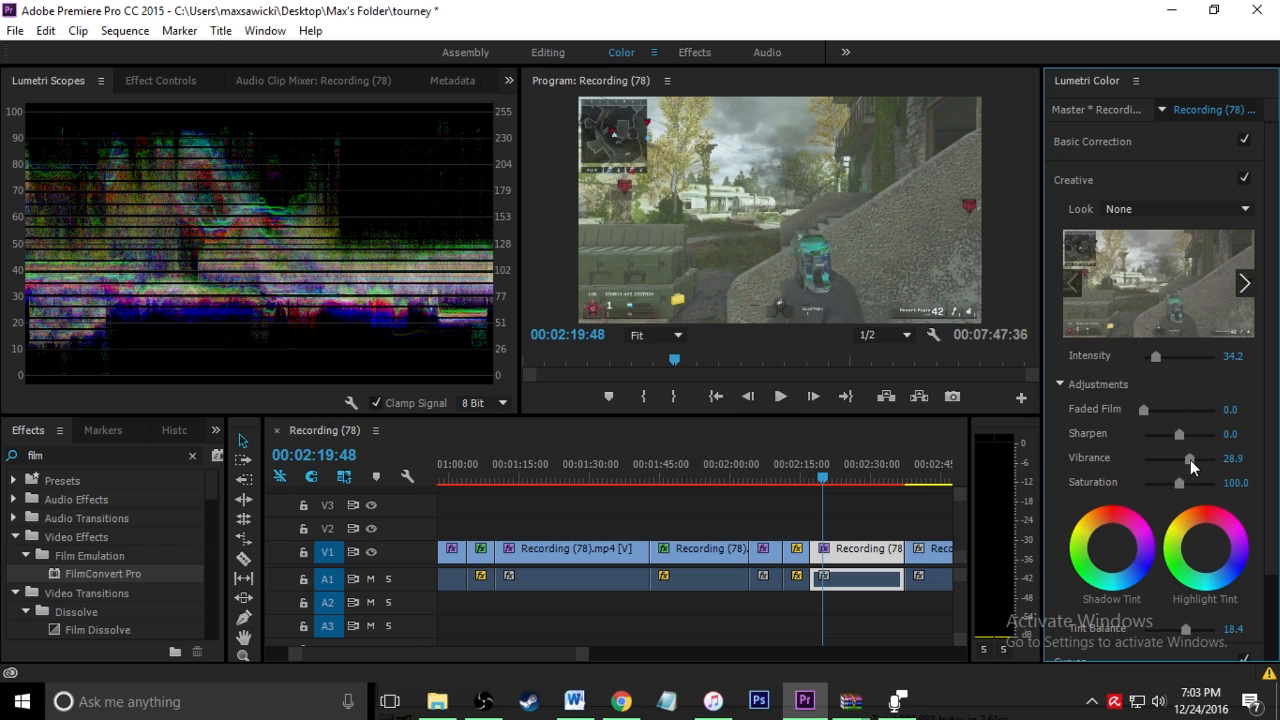
mouse_move(1188, 498)
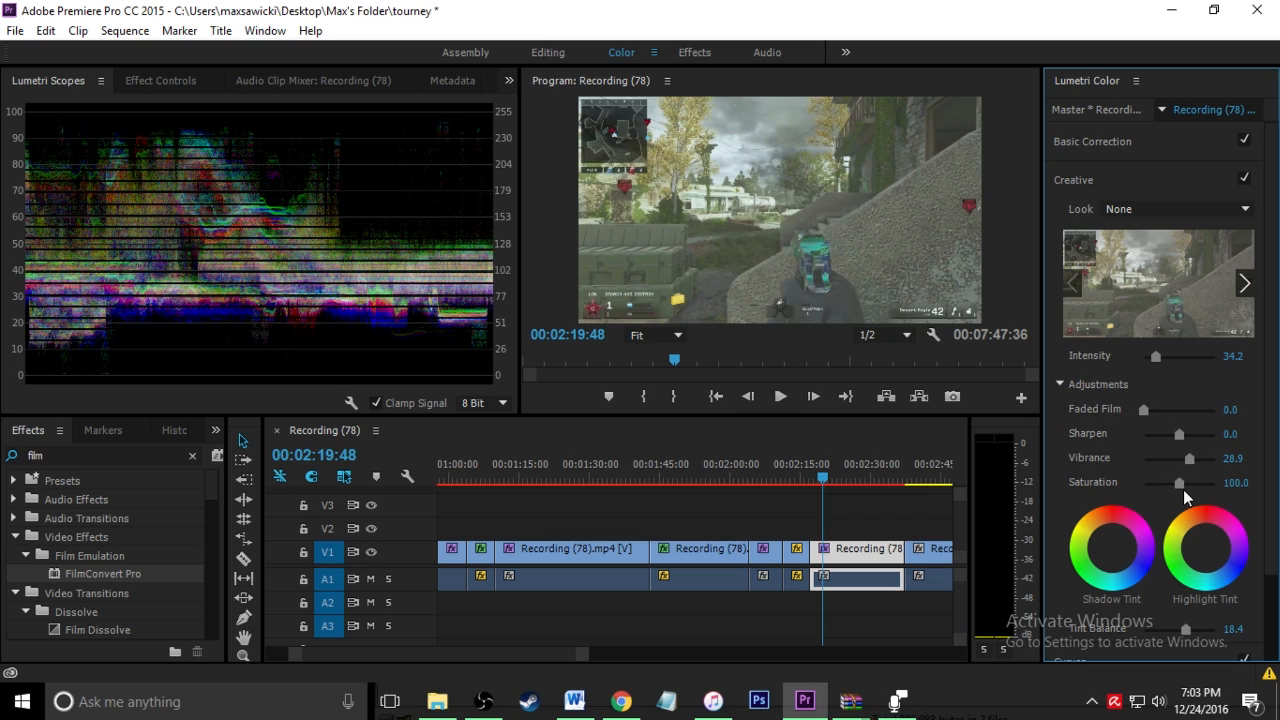
drag(1184, 482, 1180, 482)
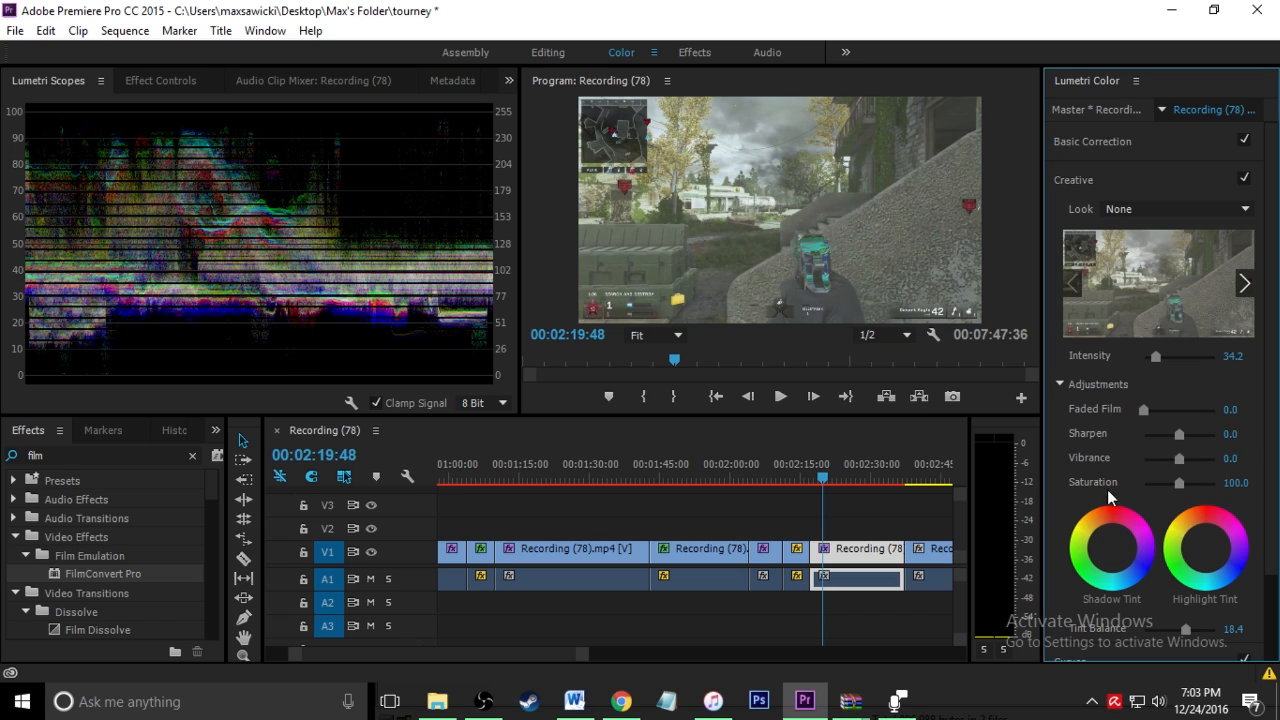
scroll(down, 3)
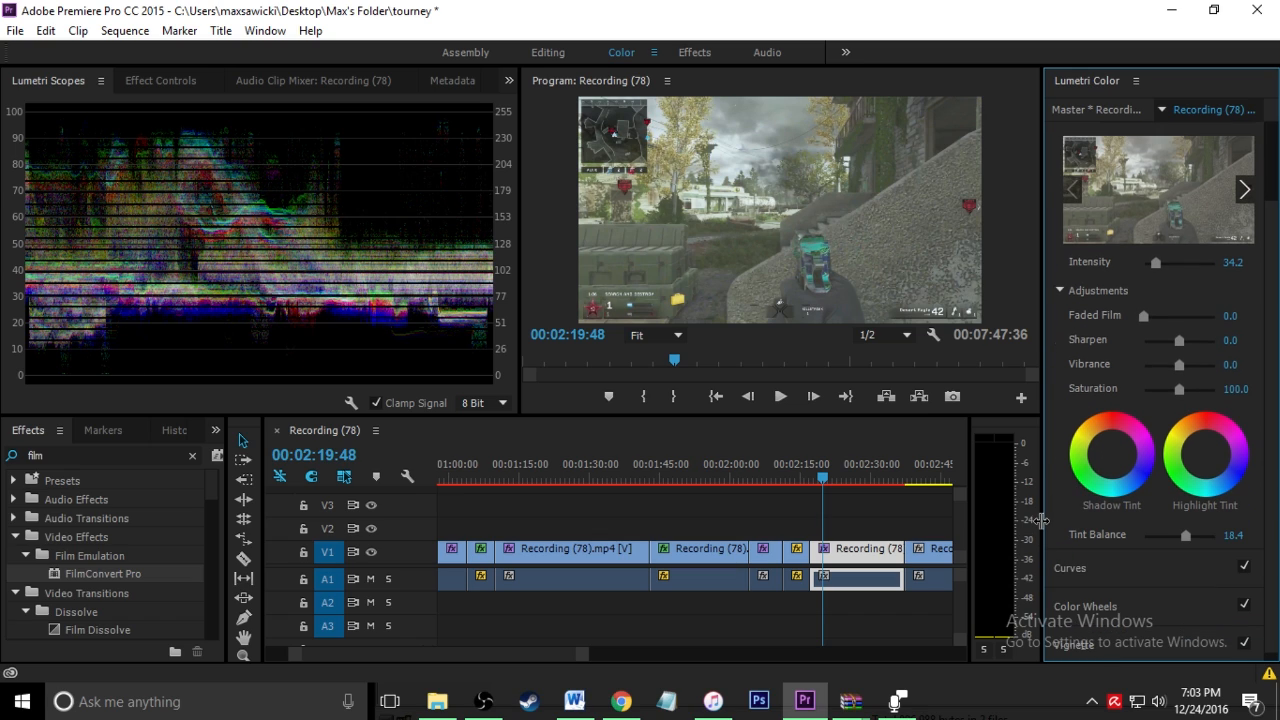
scroll(down, 3)
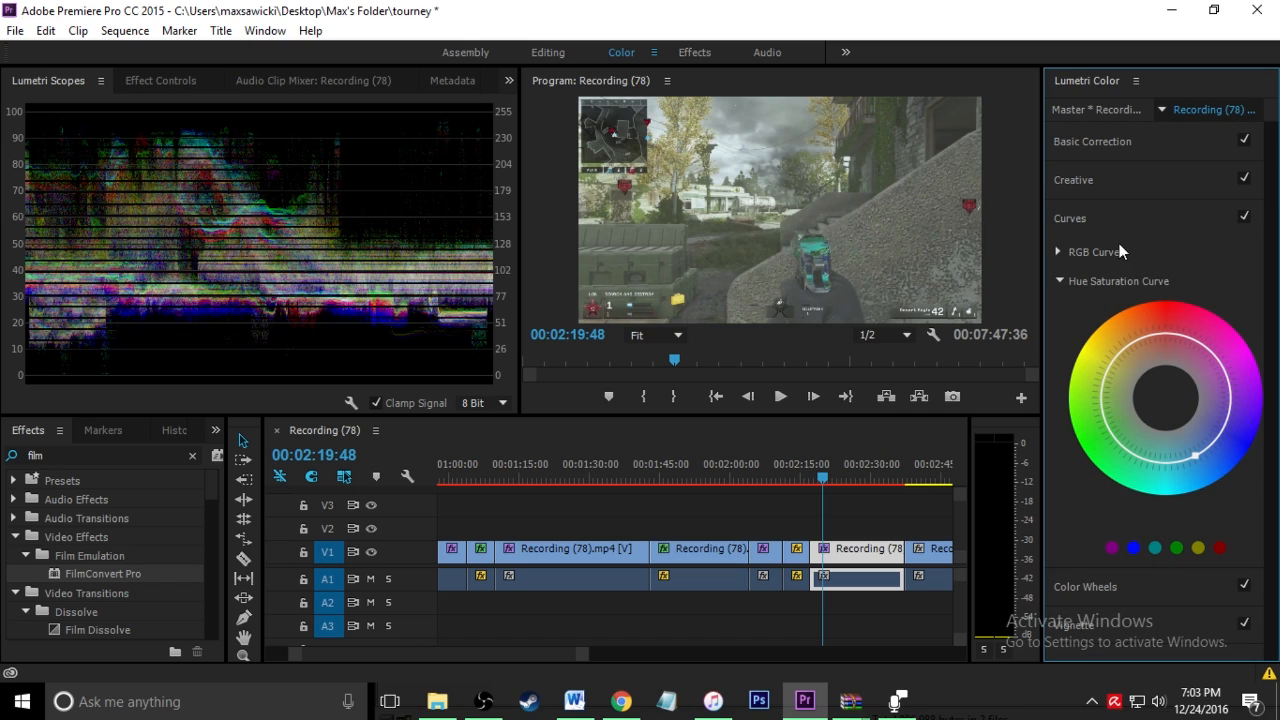
mouse_move(1060, 256)
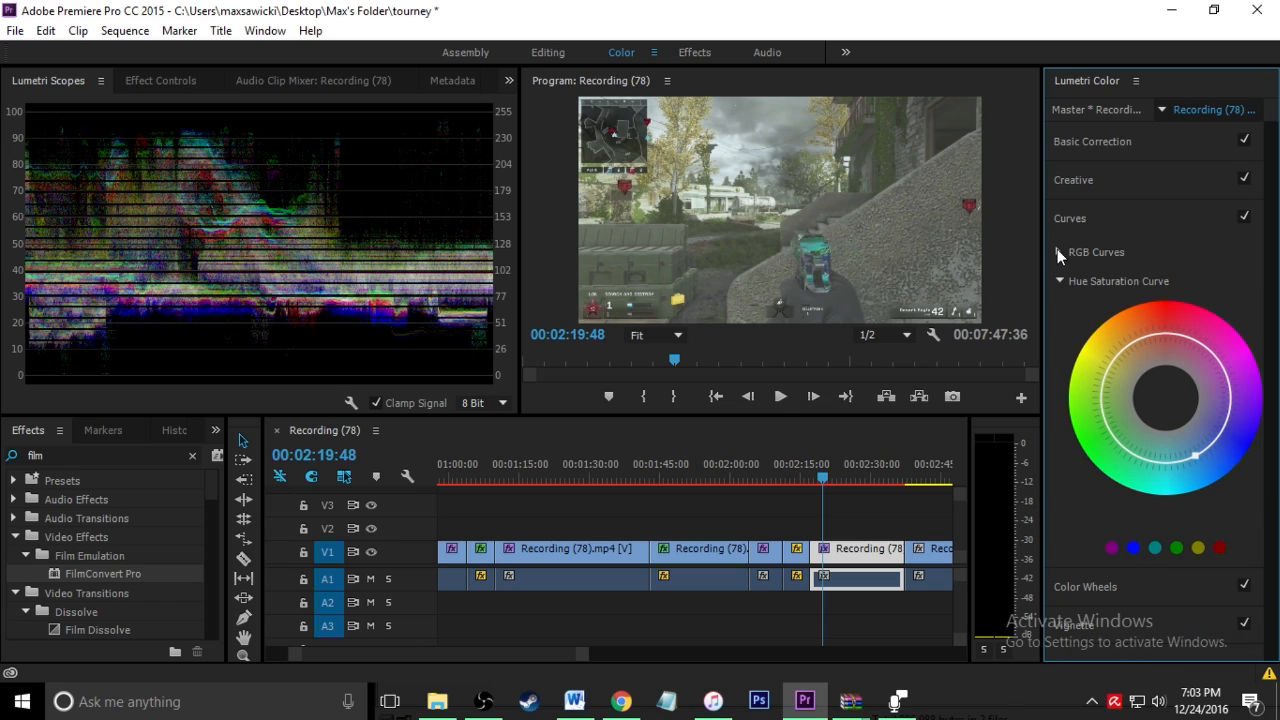
Step: Shape the master RGB curve into a contrast-boosting S-curve
click(1060, 252)
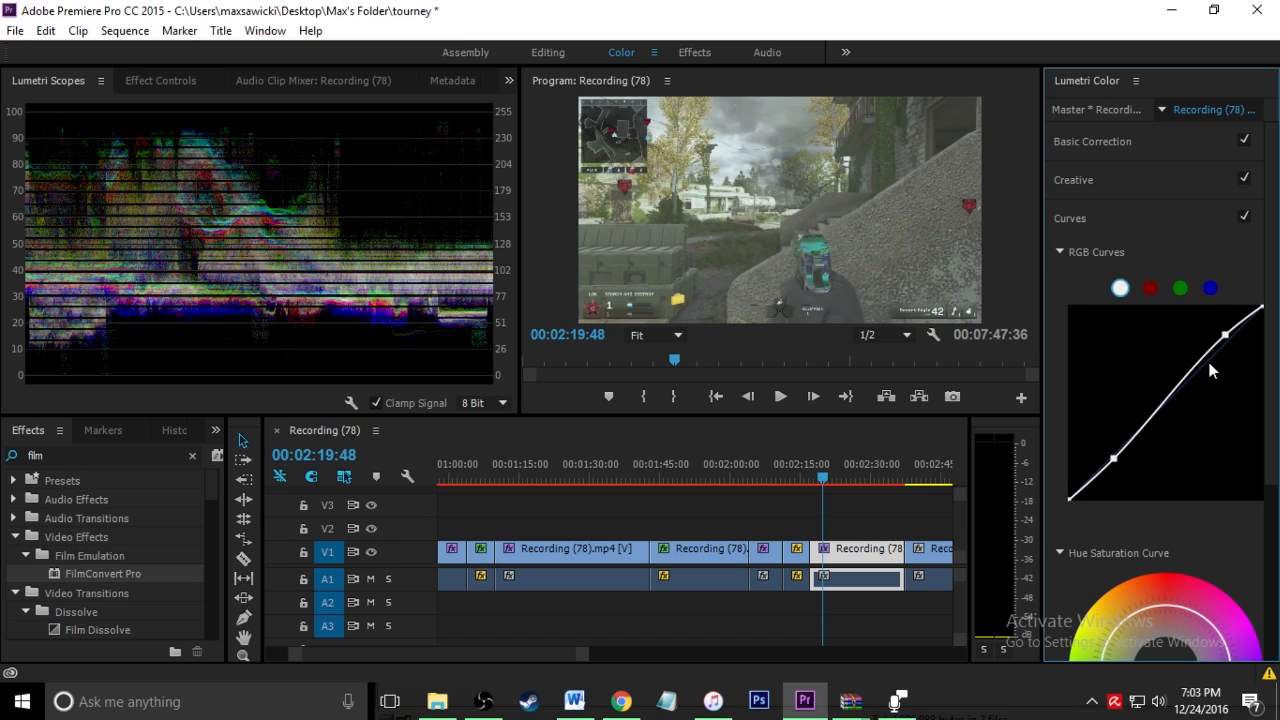
mouse_move(1230, 344)
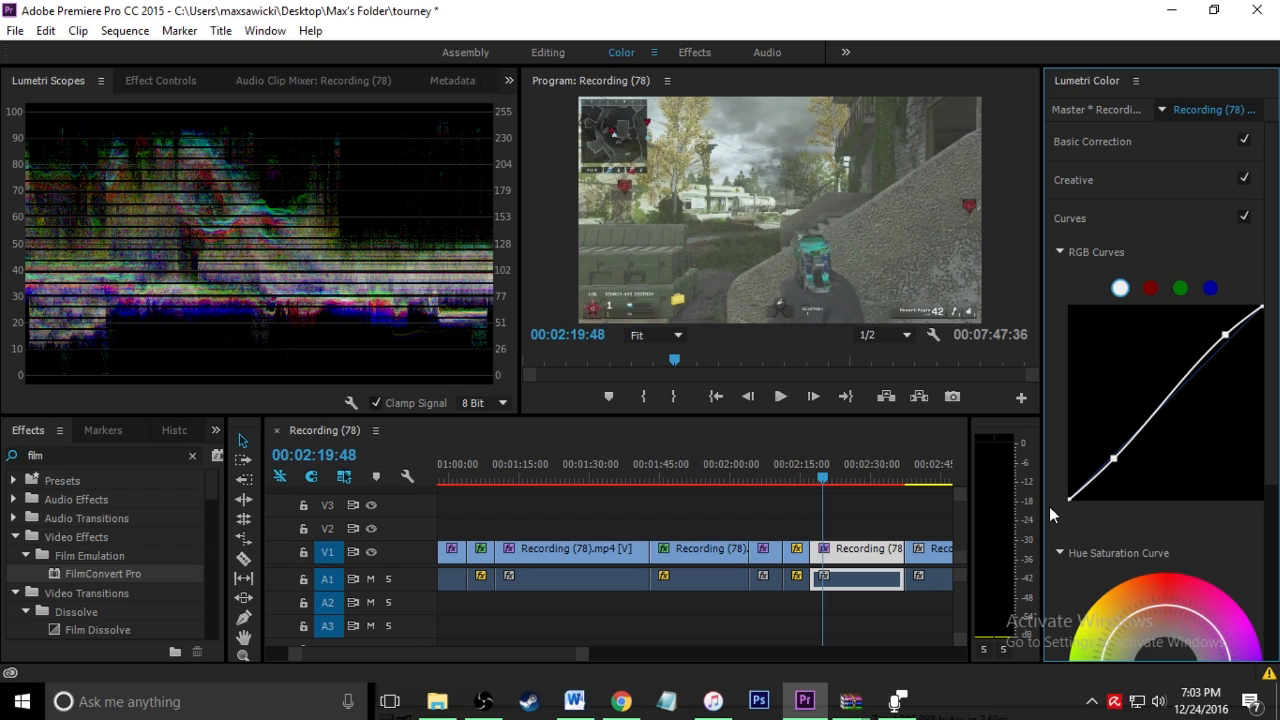
mouse_move(1246, 358)
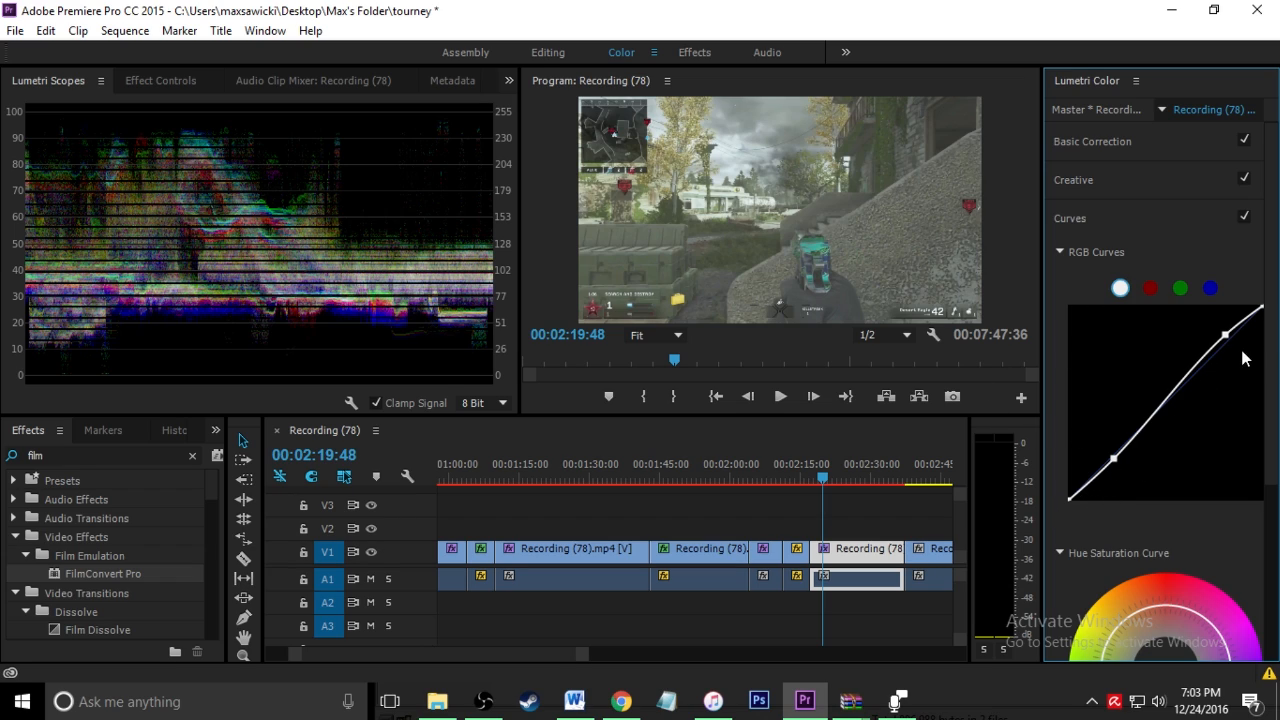
drag(1224, 336, 1228, 340)
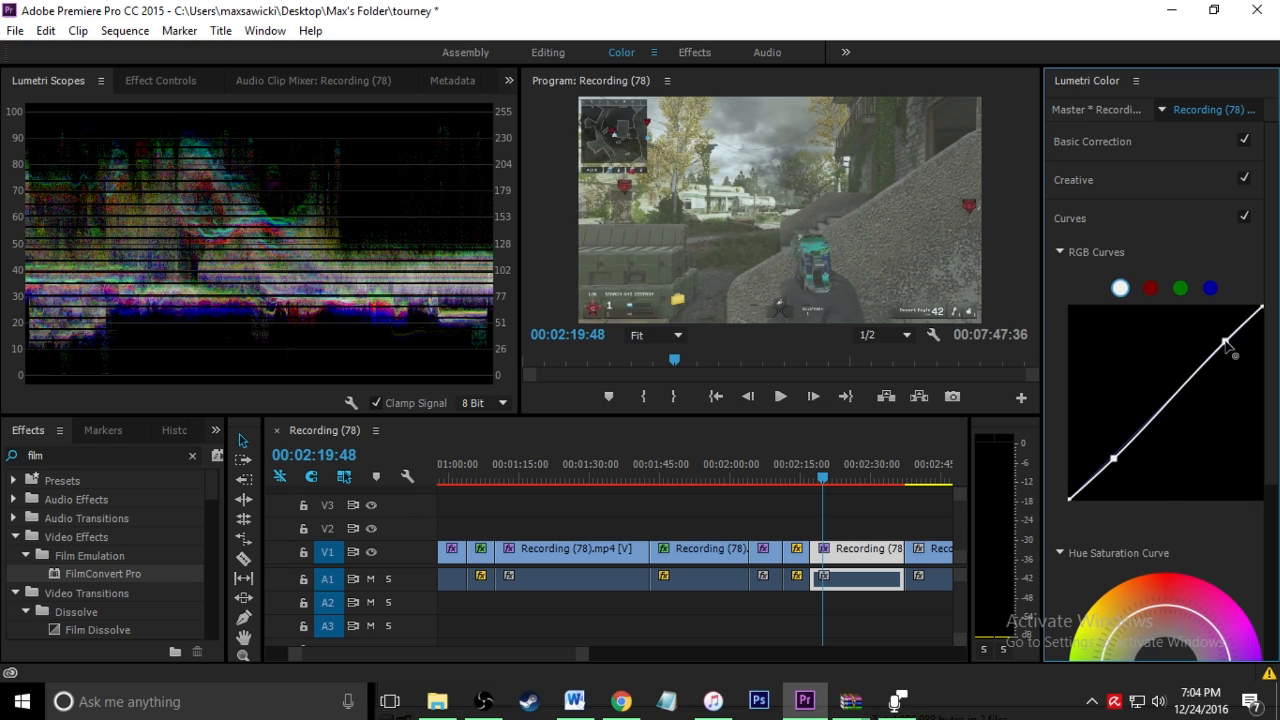
drag(1224, 344, 1112, 458)
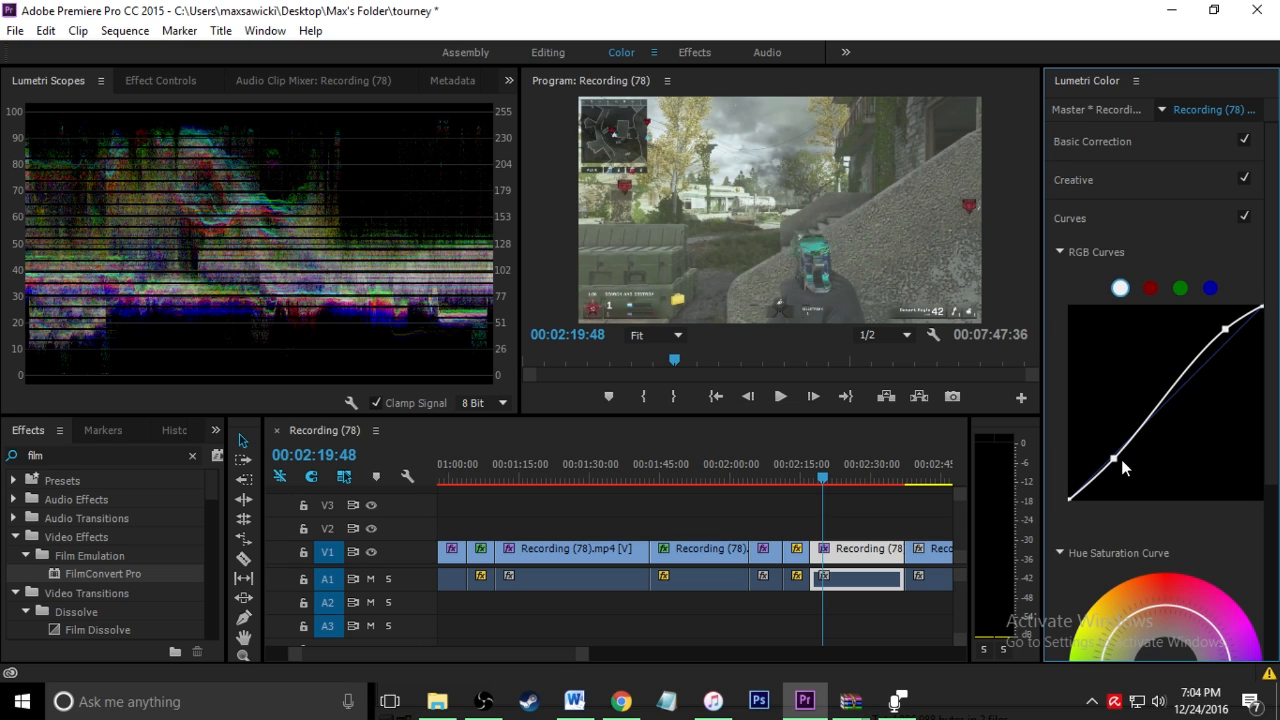
drag(1116, 458, 1114, 472)
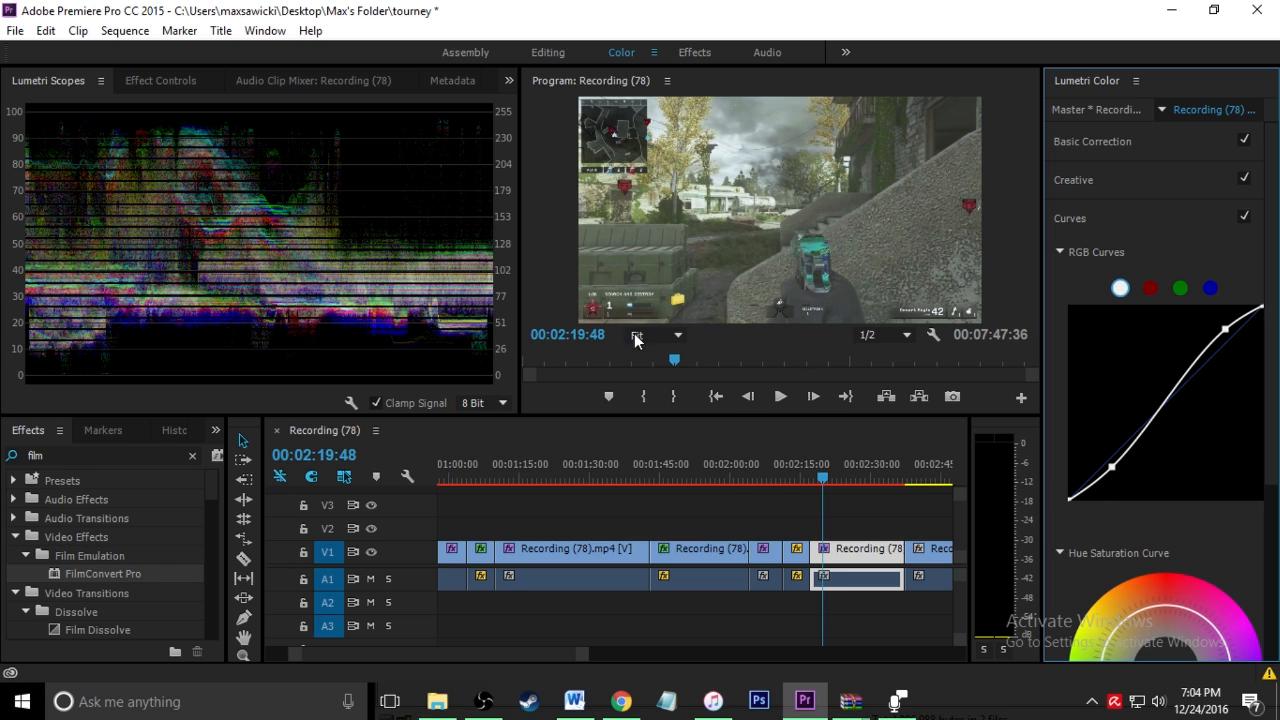
Step: Play a few seconds of the clip to preview the S-curve grade
click(780, 396)
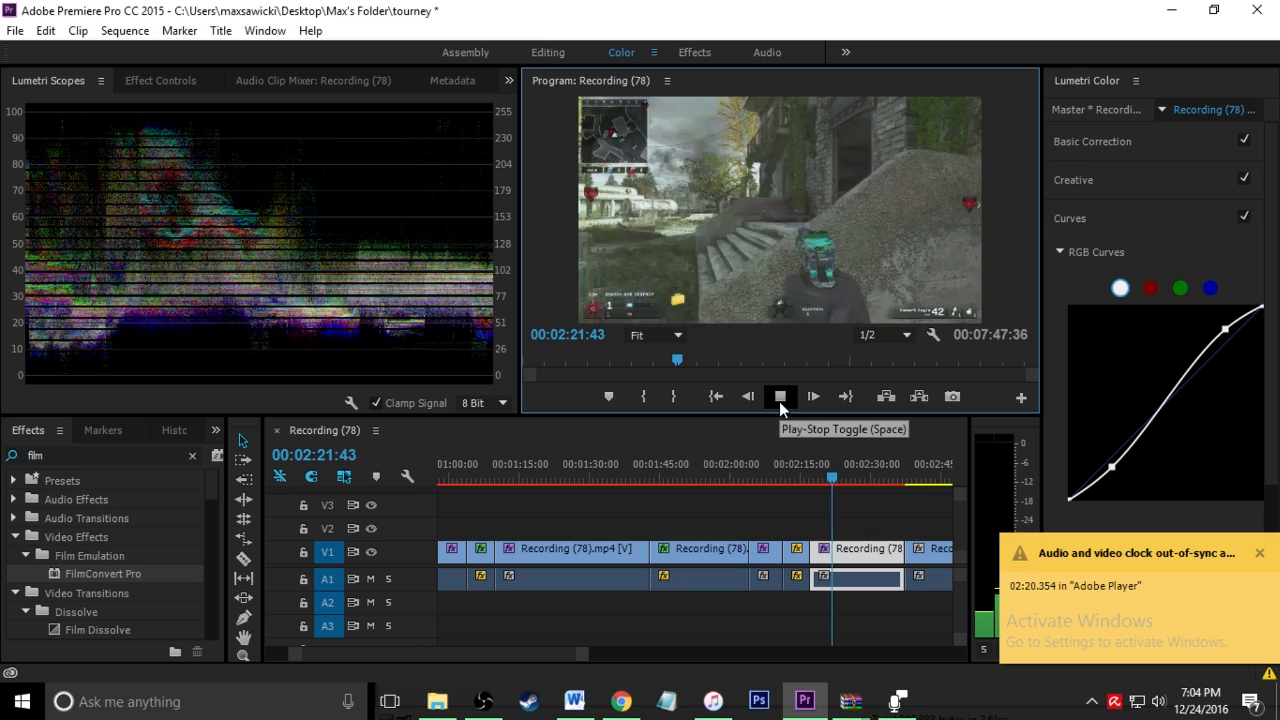
click(780, 396)
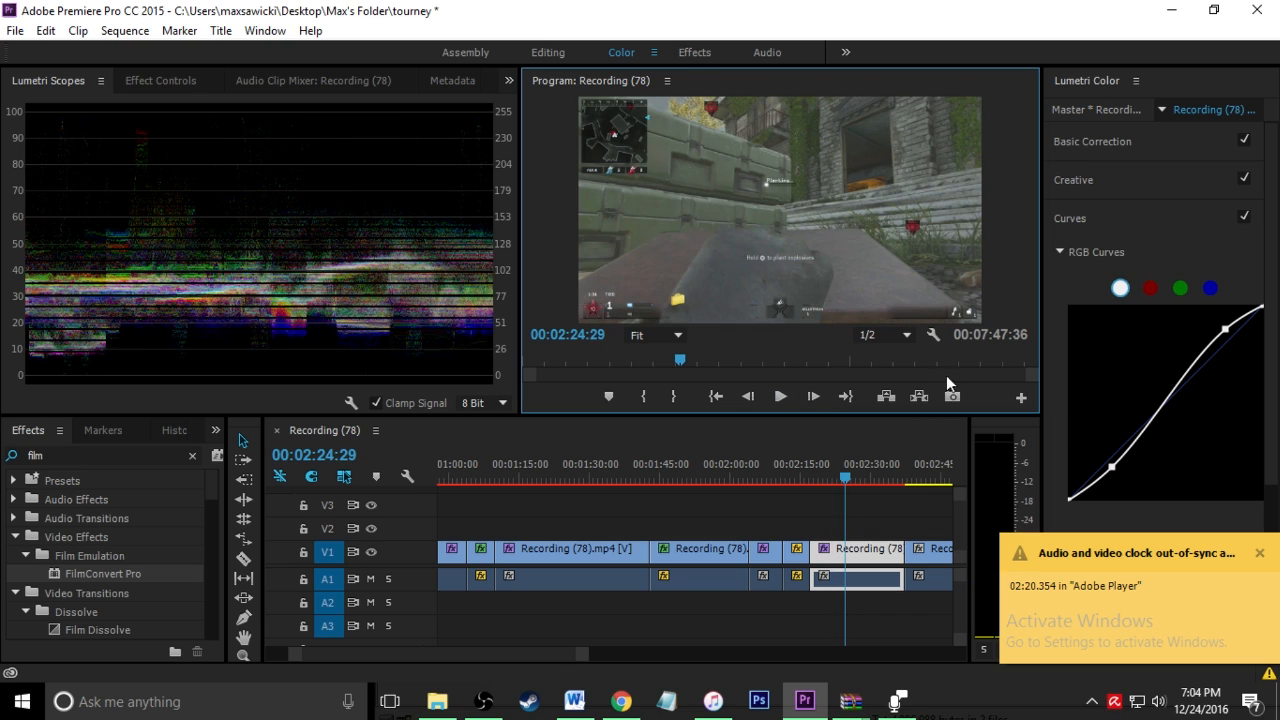
scroll(down, 3)
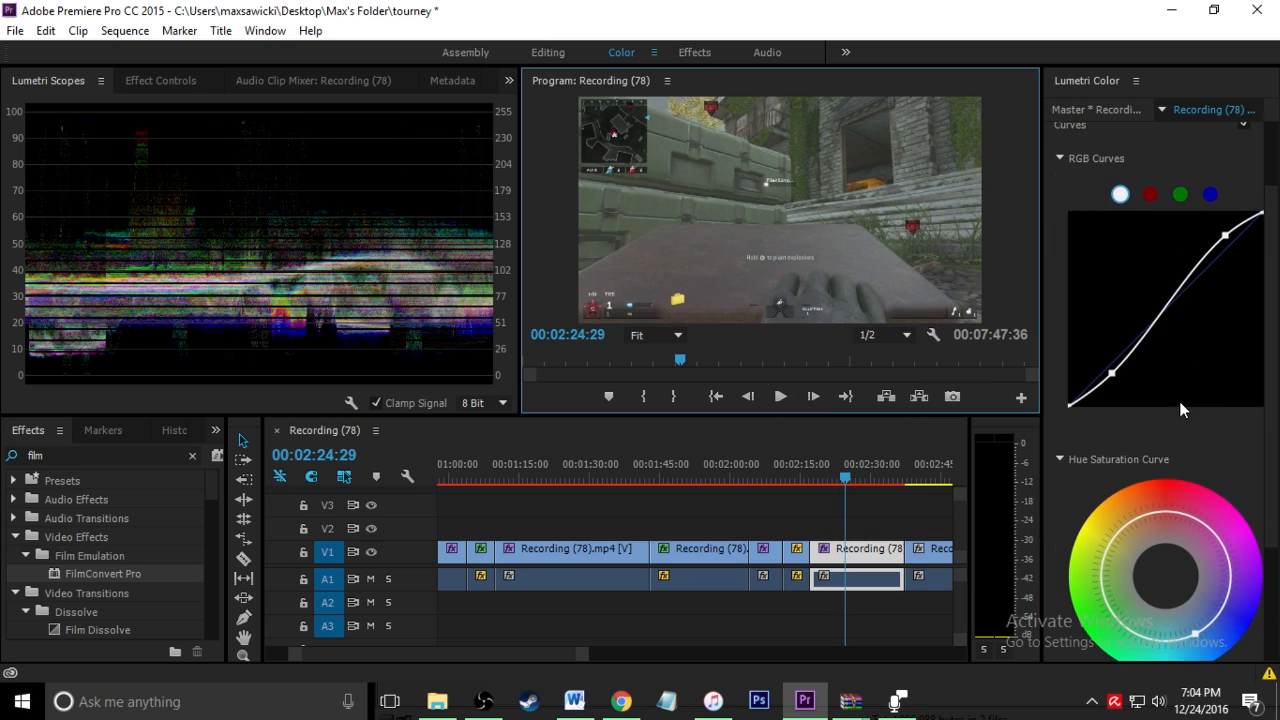
scroll(down, 3)
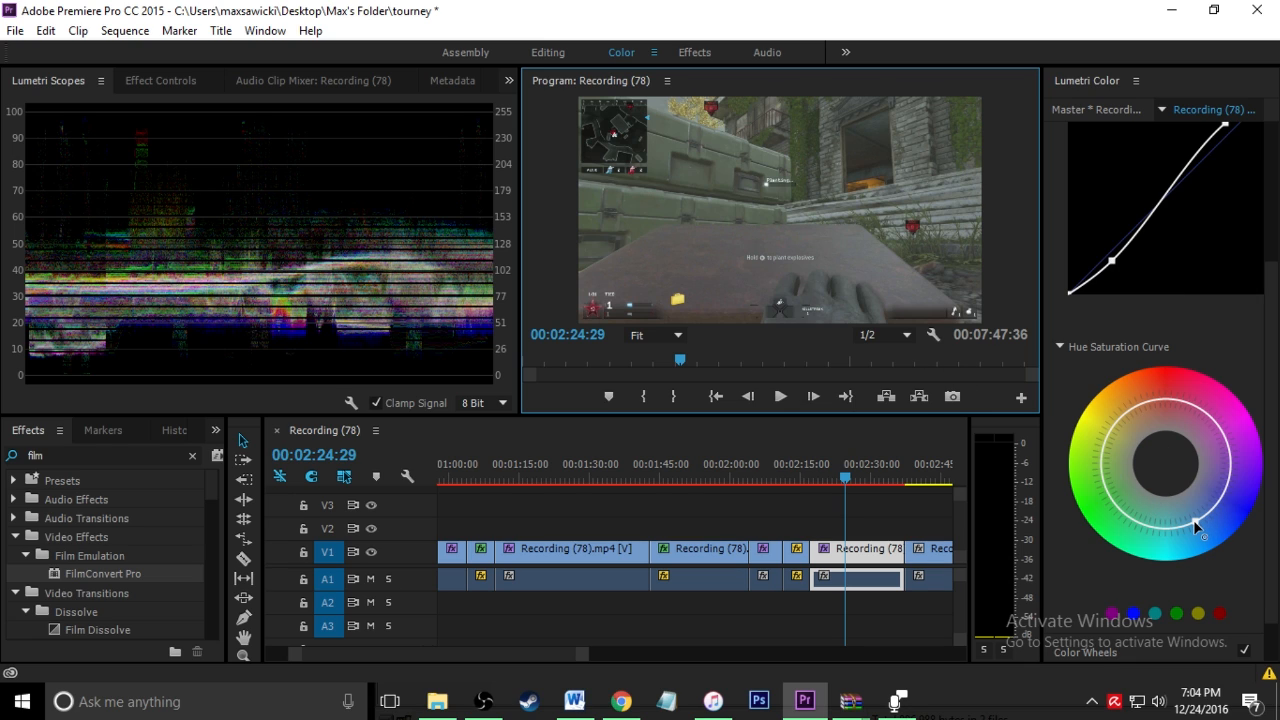
click(780, 396)
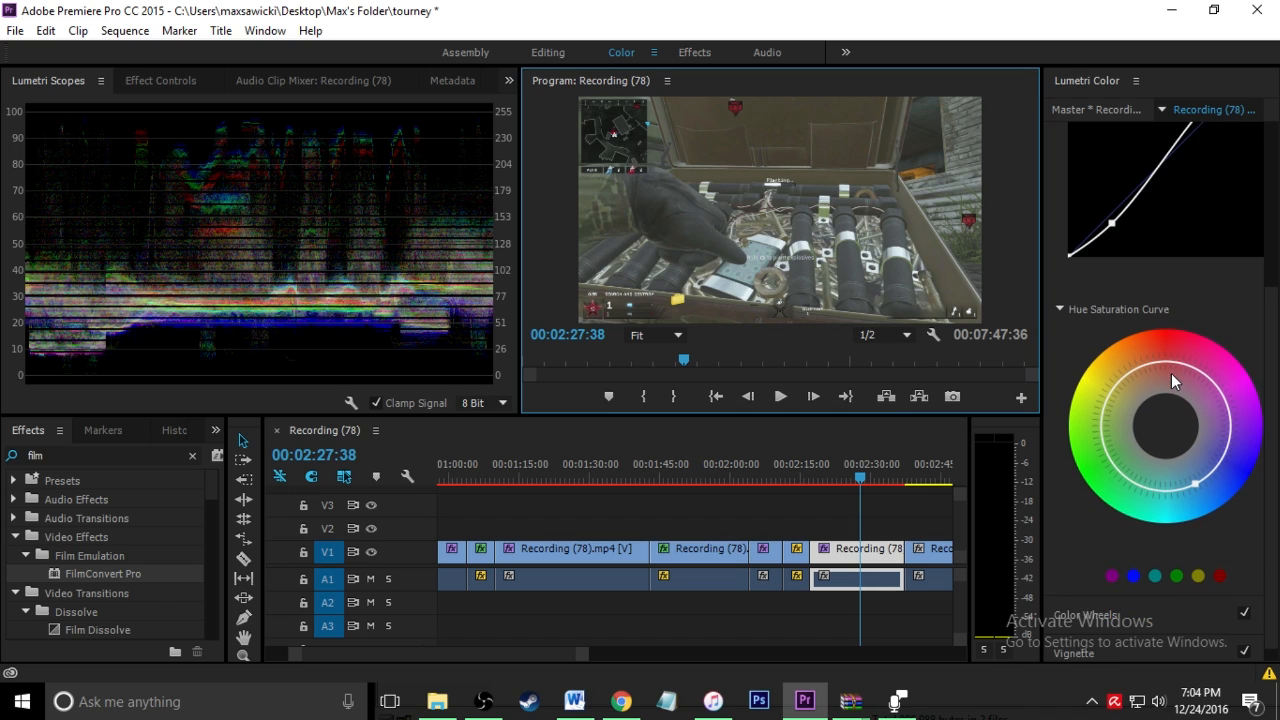
Step: Try a slight vignette on the clip and return its Amount to 0.0
click(1070, 218)
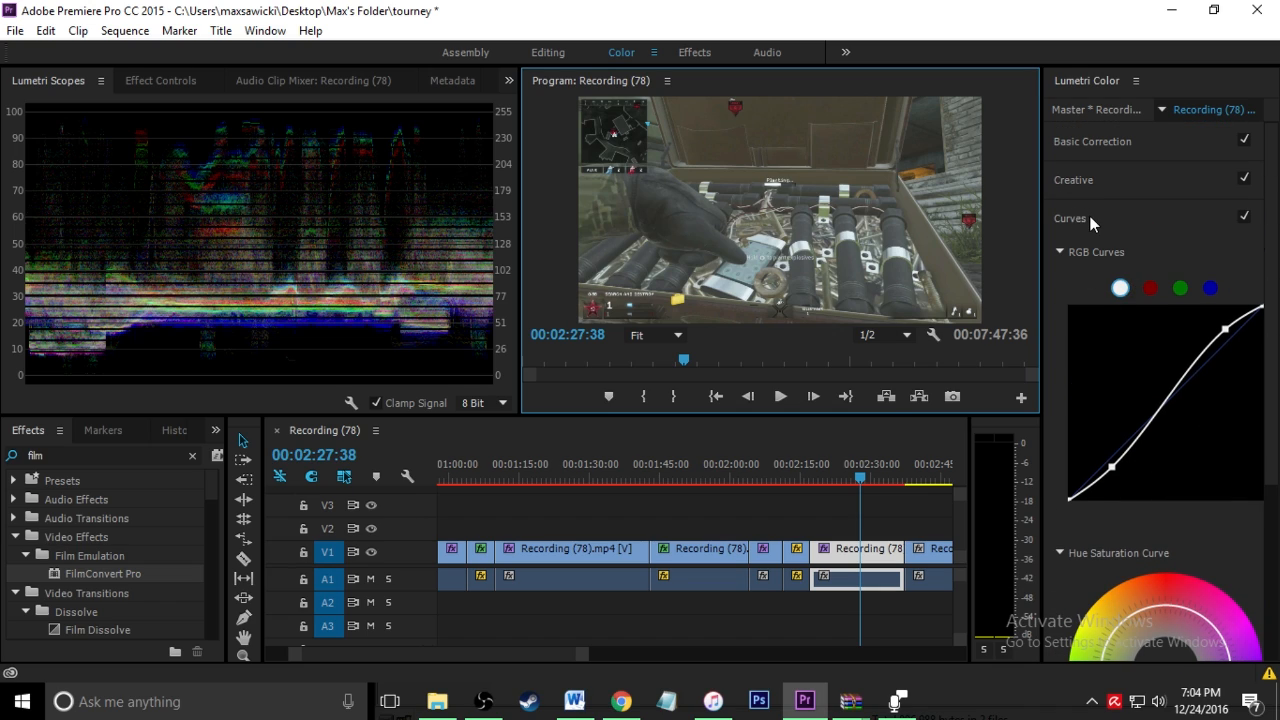
click(1070, 218)
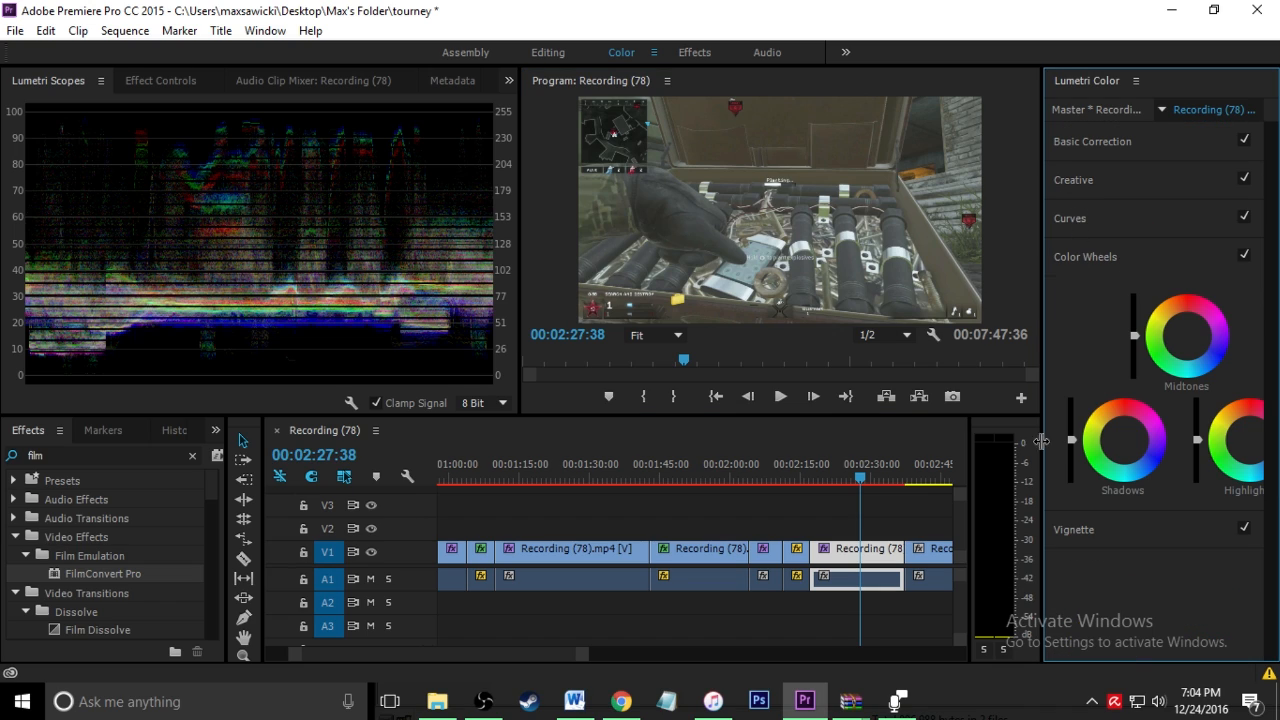
mouse_move(1116, 276)
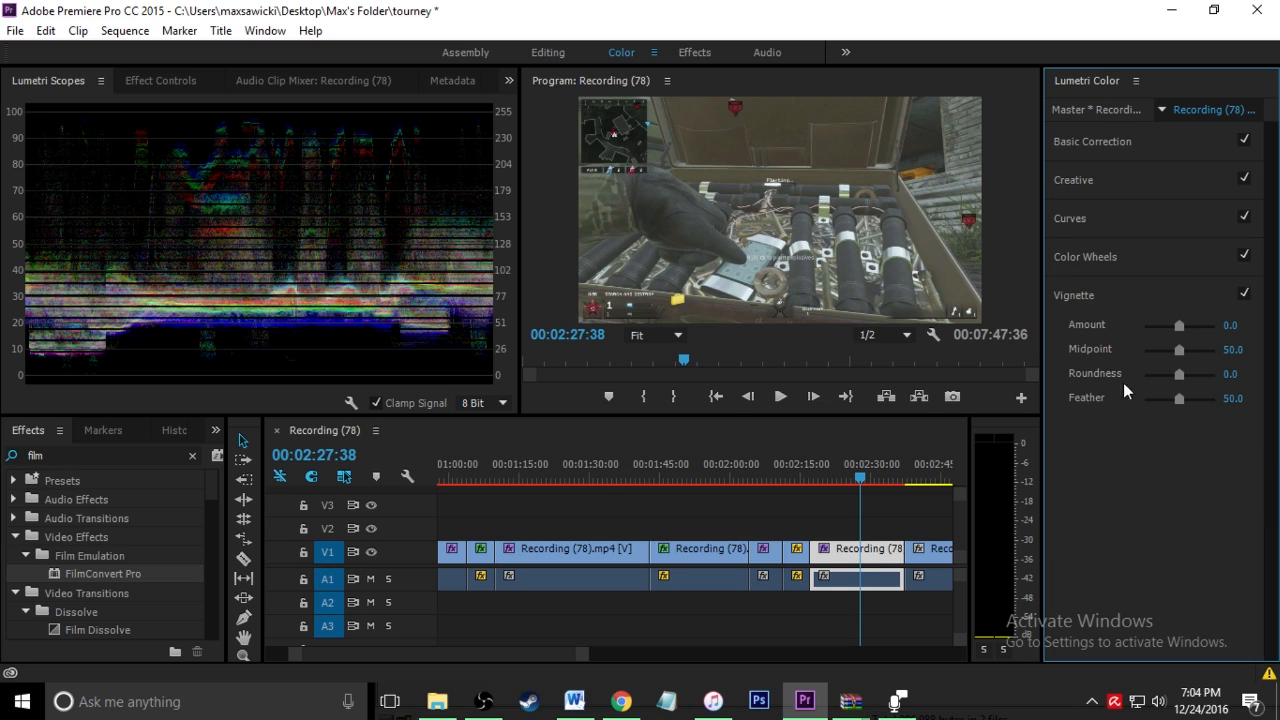
drag(1178, 324, 1196, 324)
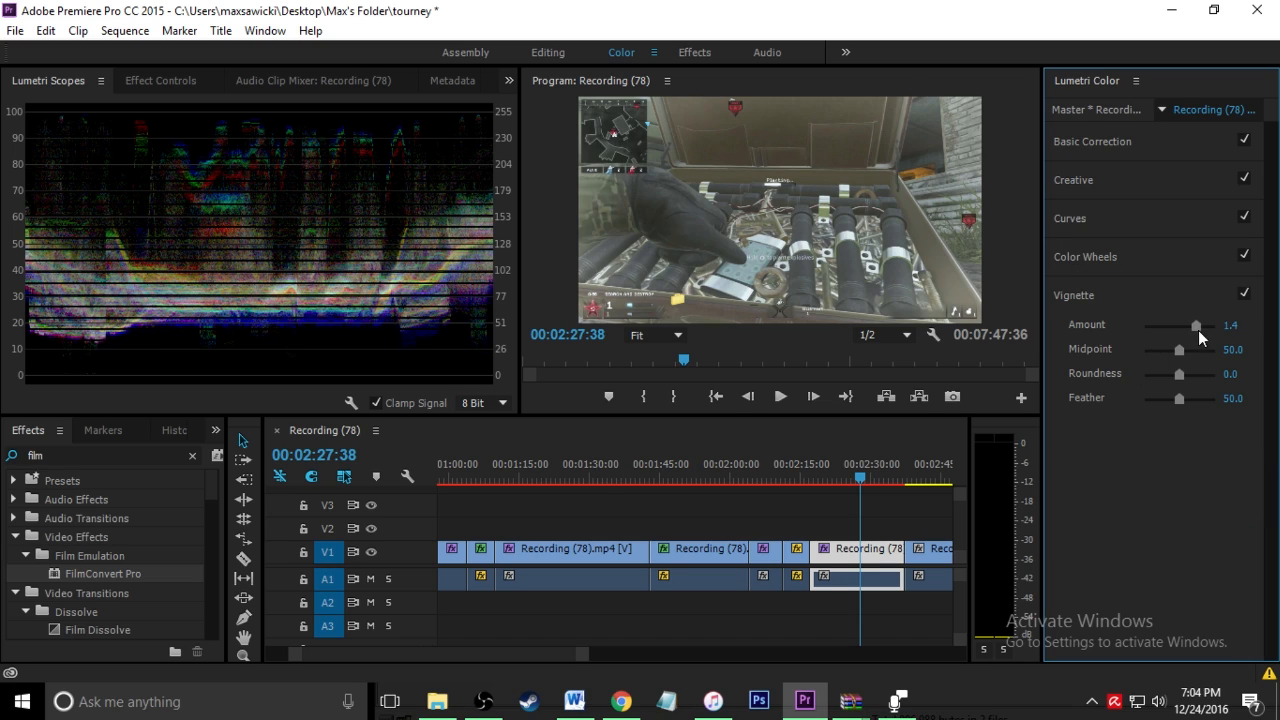
drag(1196, 324, 1178, 324)
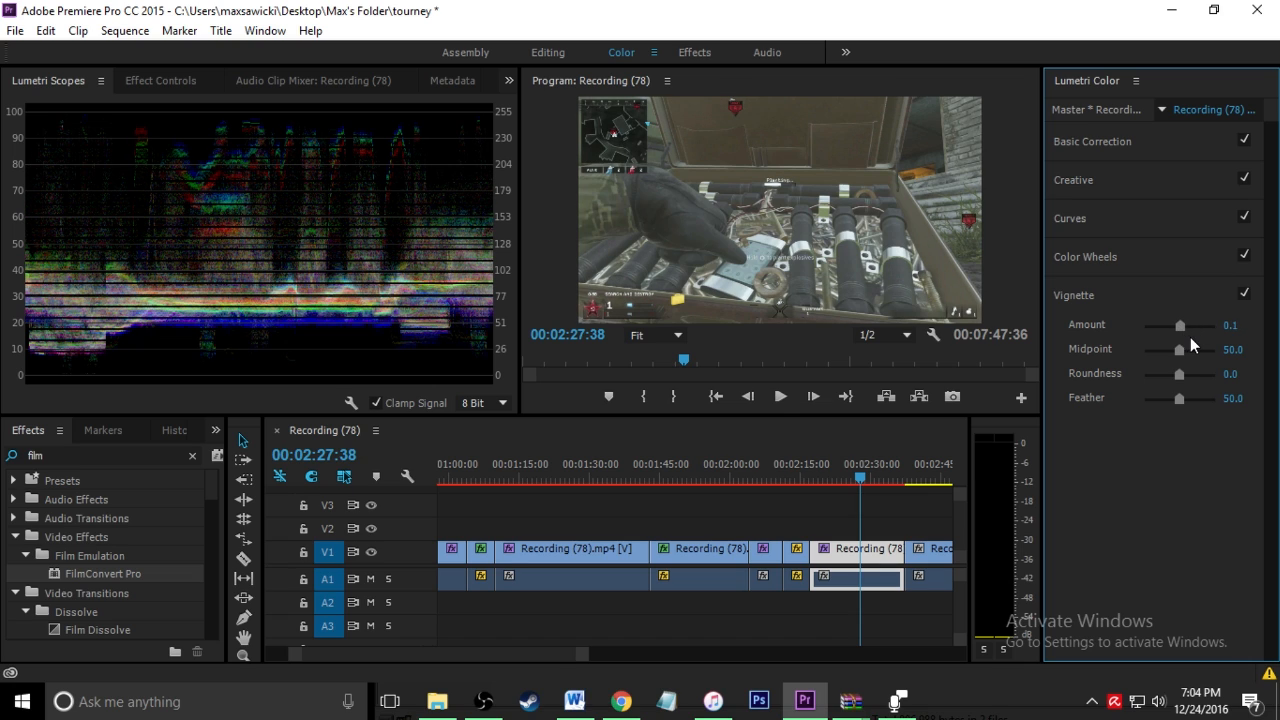
drag(1178, 324, 1176, 324)
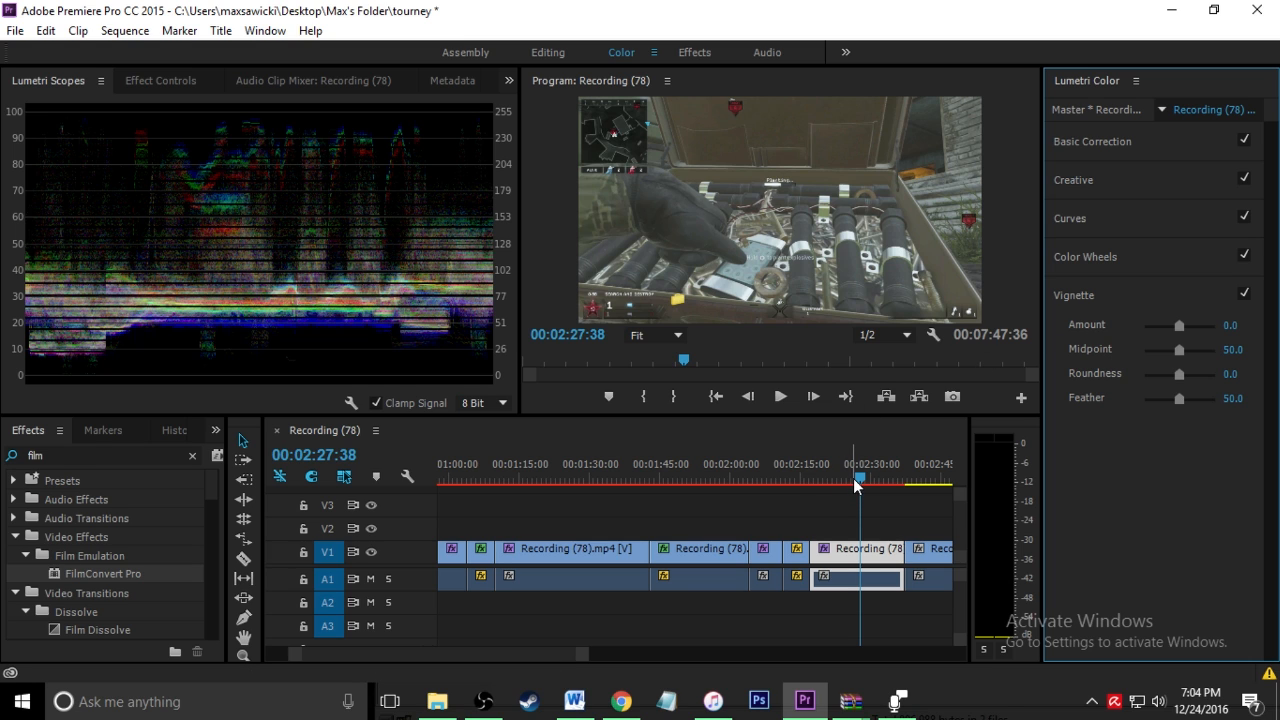
Step: Scrub onto the graded clip and show its Basic Correction white balance values
drag(858, 480, 810, 480)
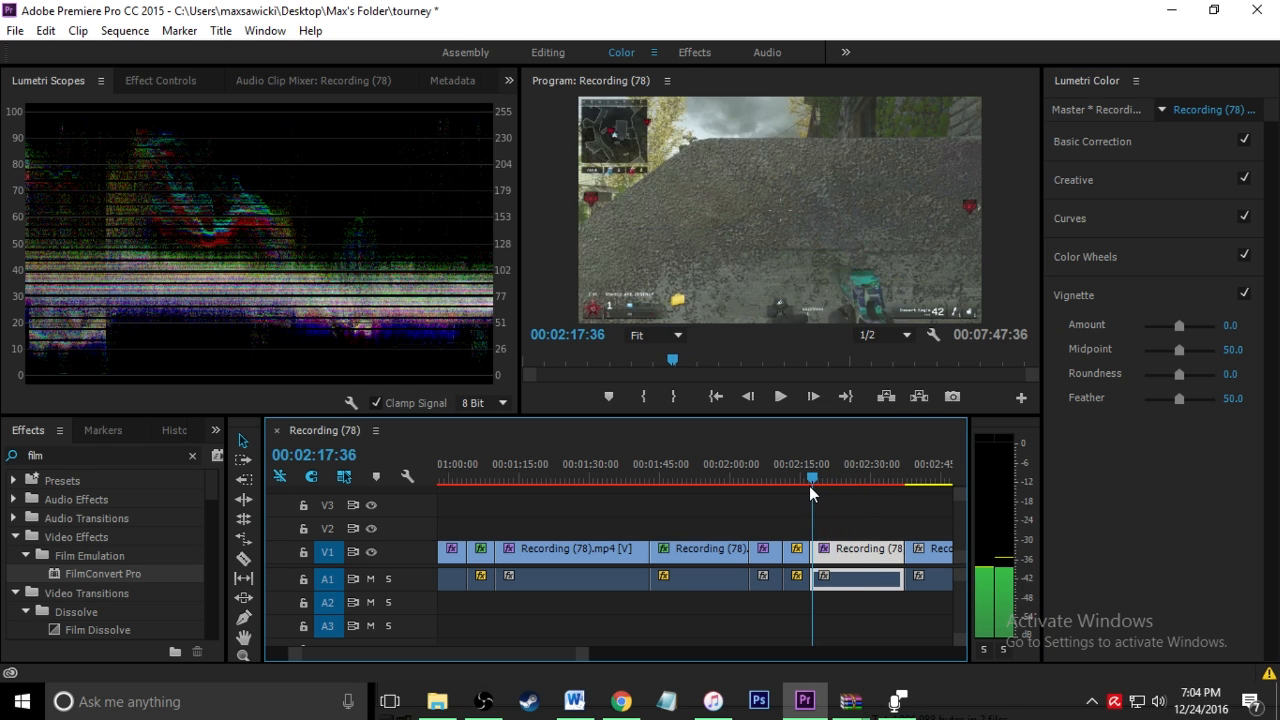
drag(810, 476, 856, 476)
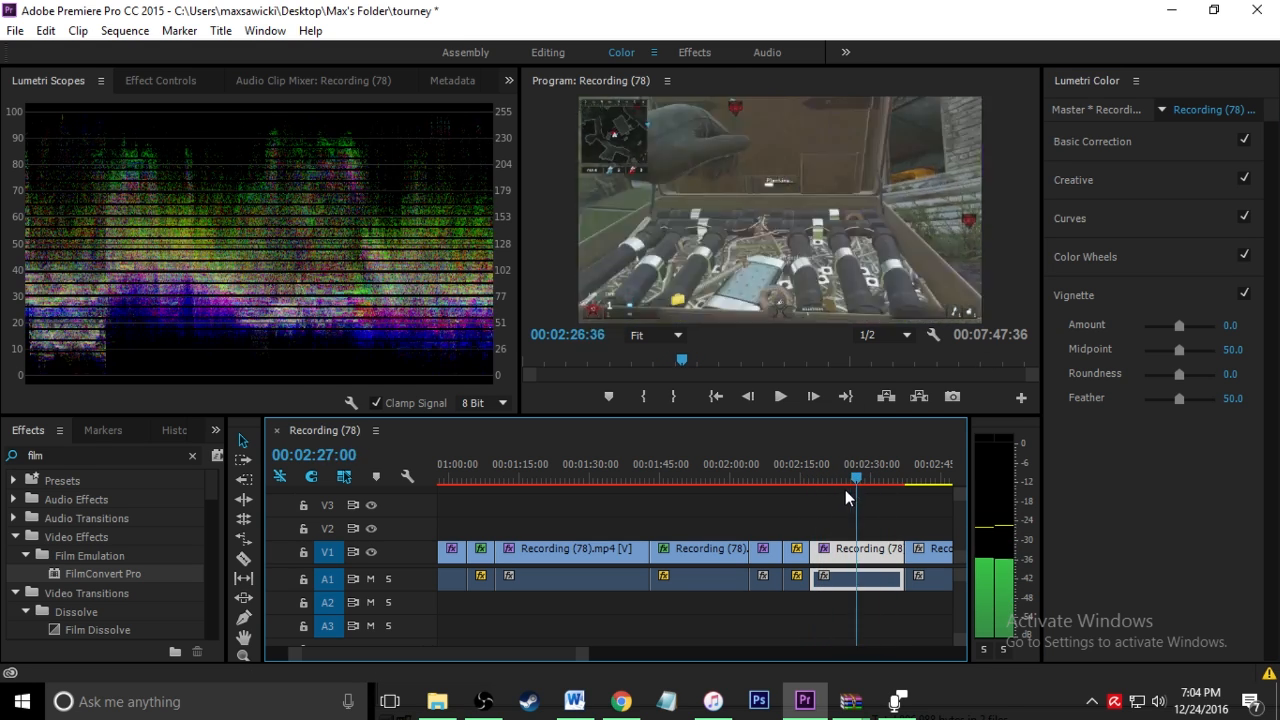
drag(856, 476, 810, 476)
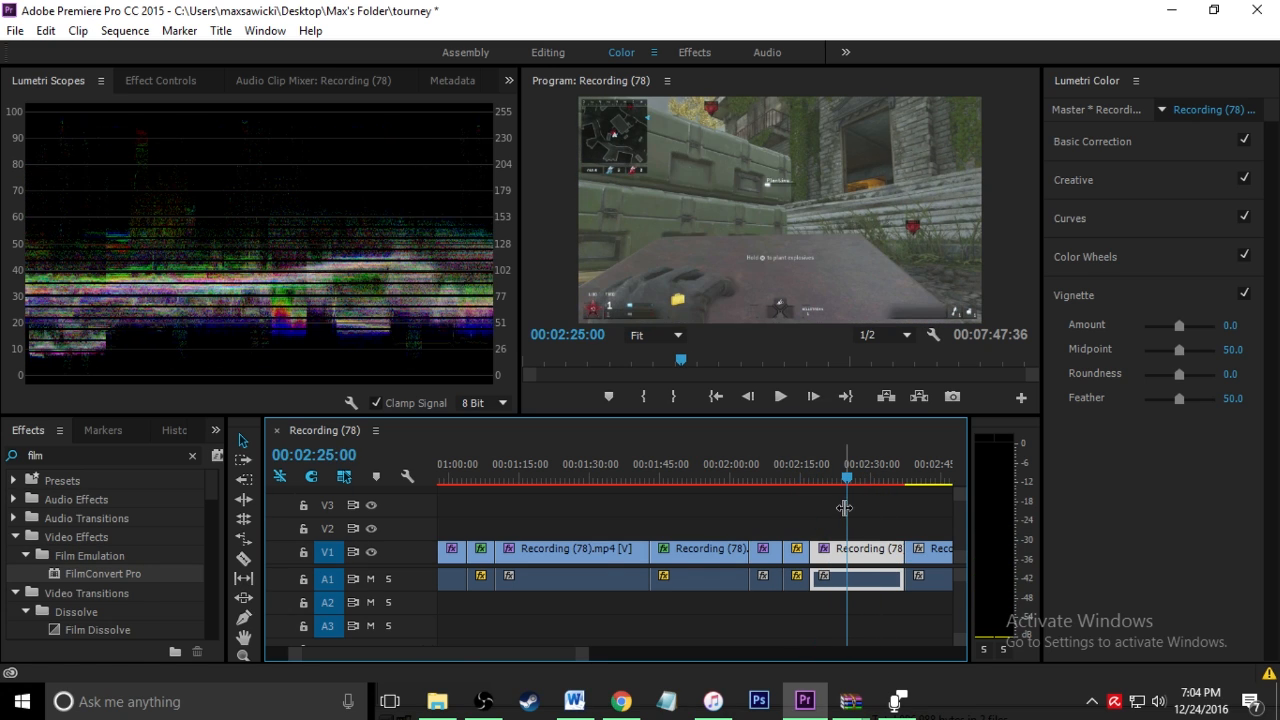
click(1092, 140)
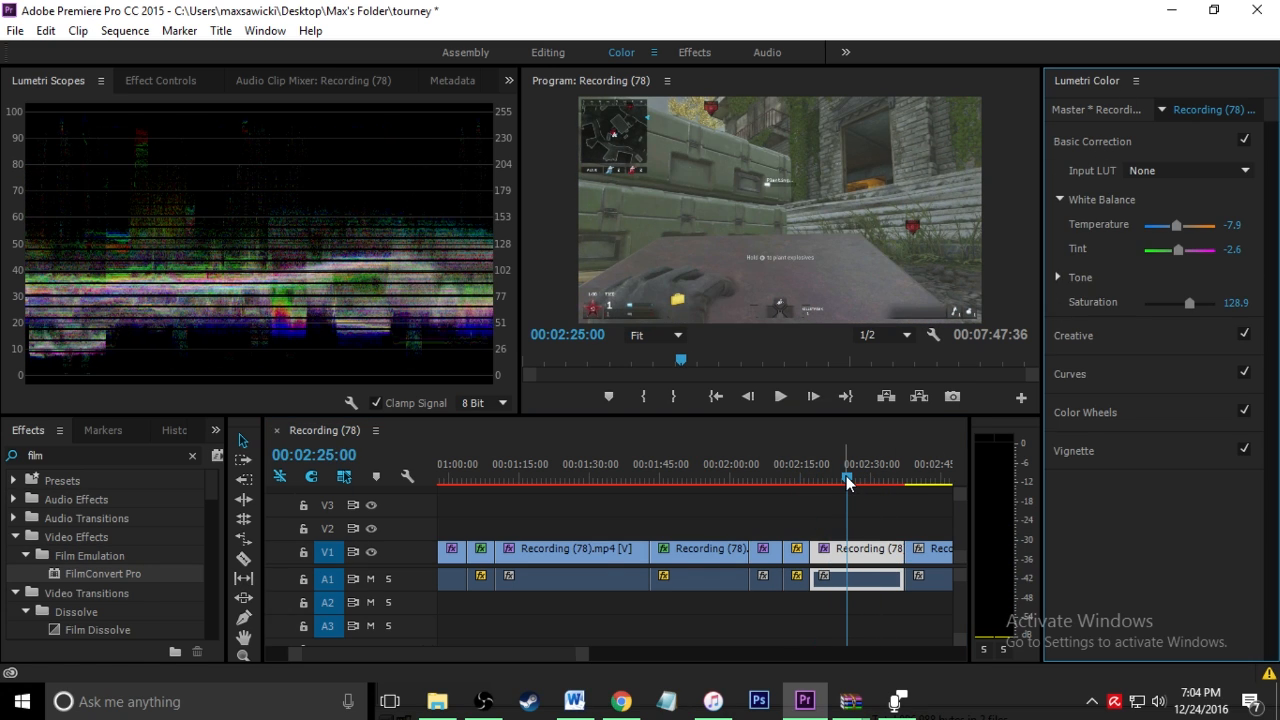
Step: Move to the short ungraded clip before it and bring up its clip options
drag(848, 480, 804, 480)
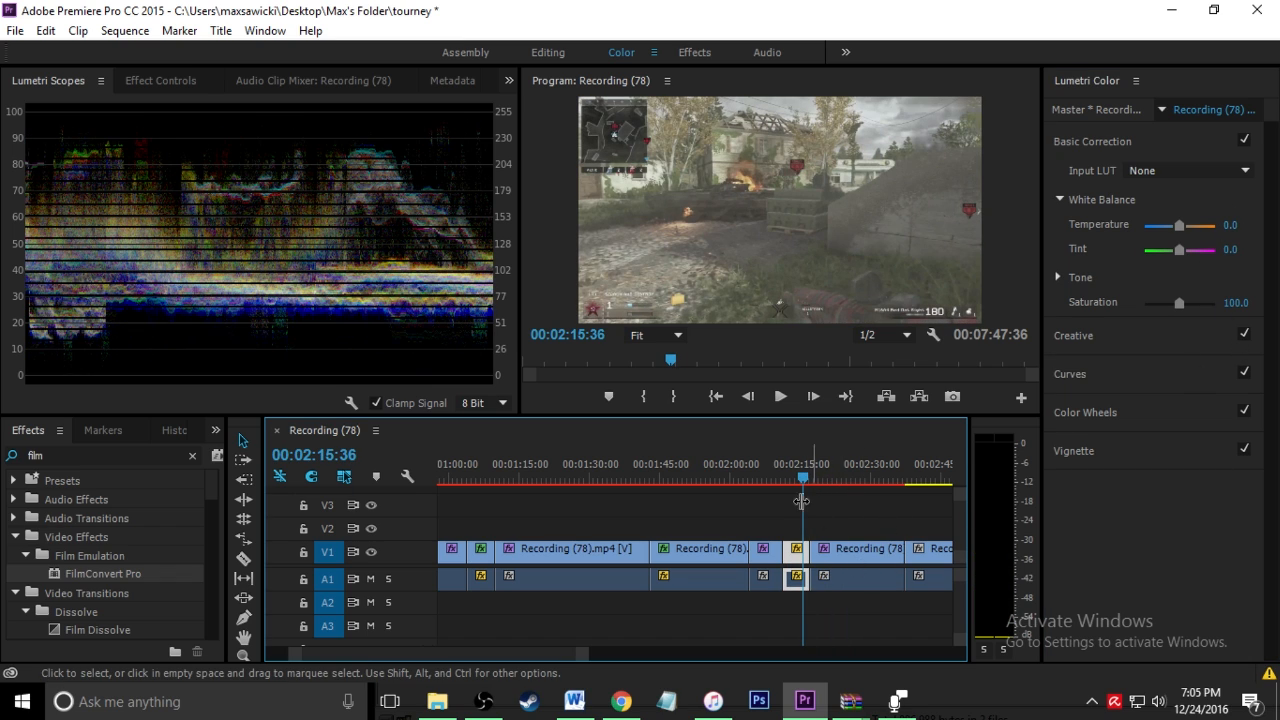
right_click(800, 550)
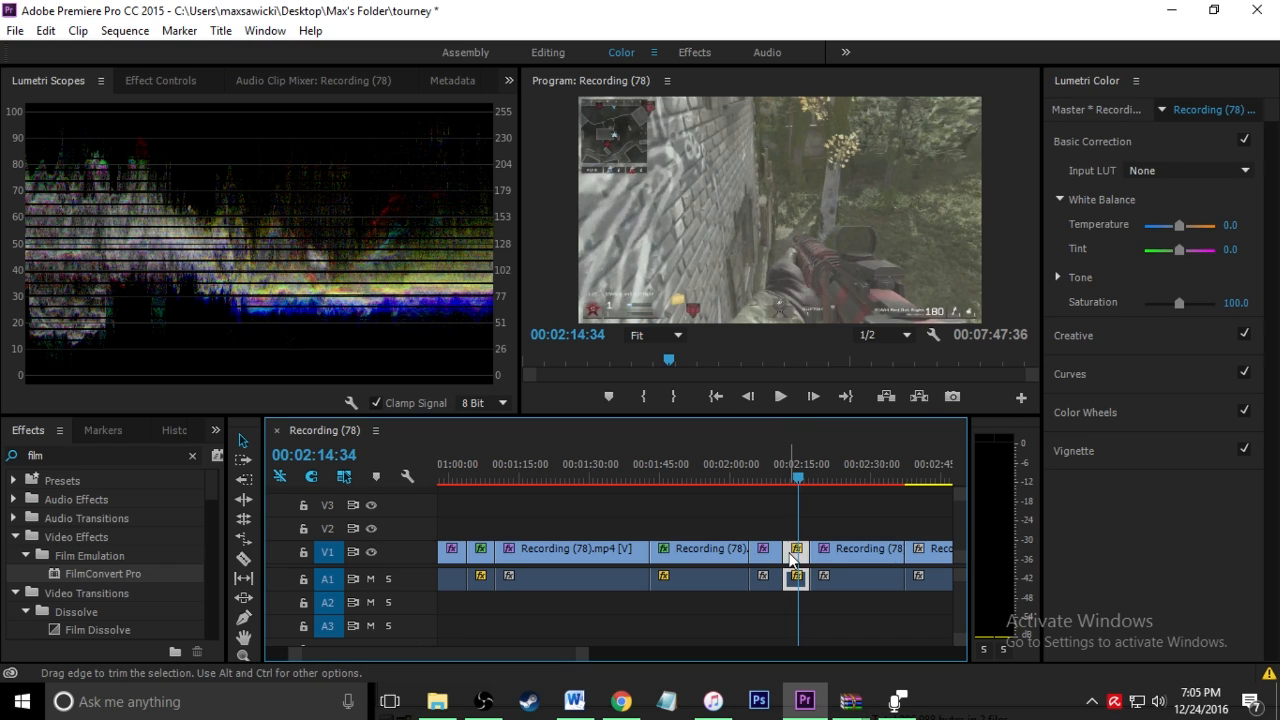
Step: Paste the Lumetri Color attributes onto the short clip via Paste Attributes
right_click(796, 556)
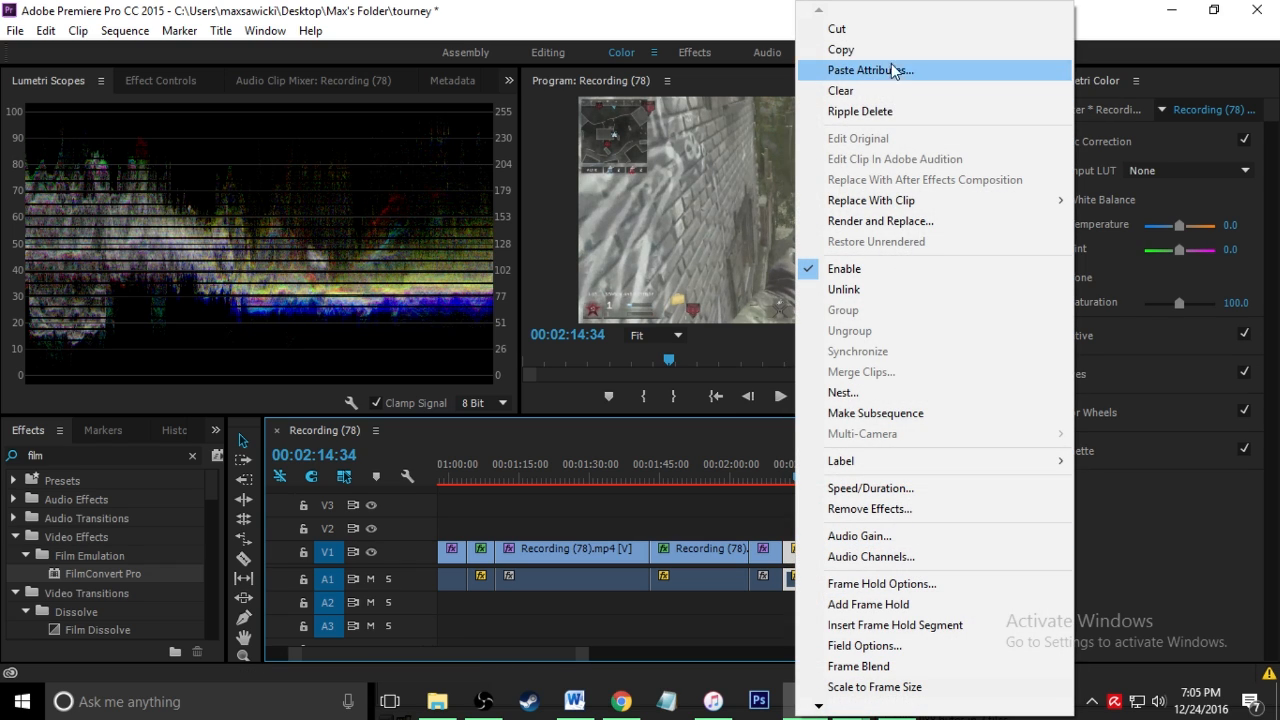
click(870, 70)
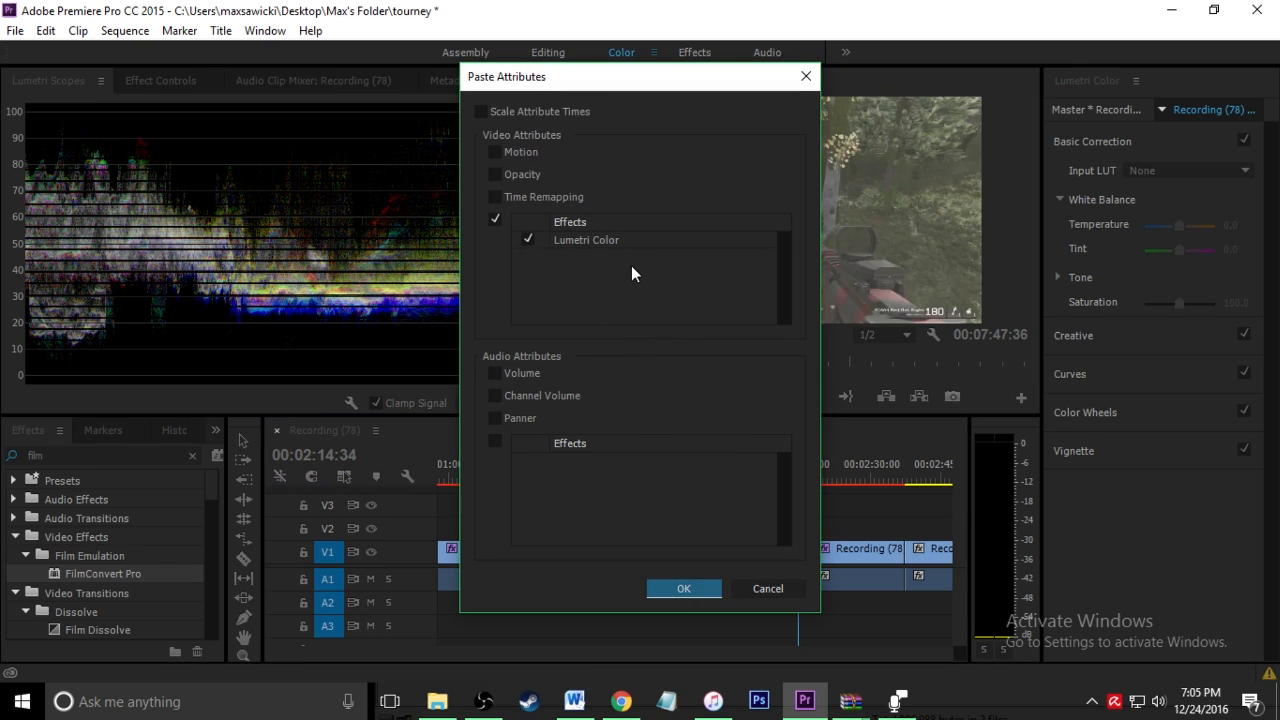
mouse_move(548, 348)
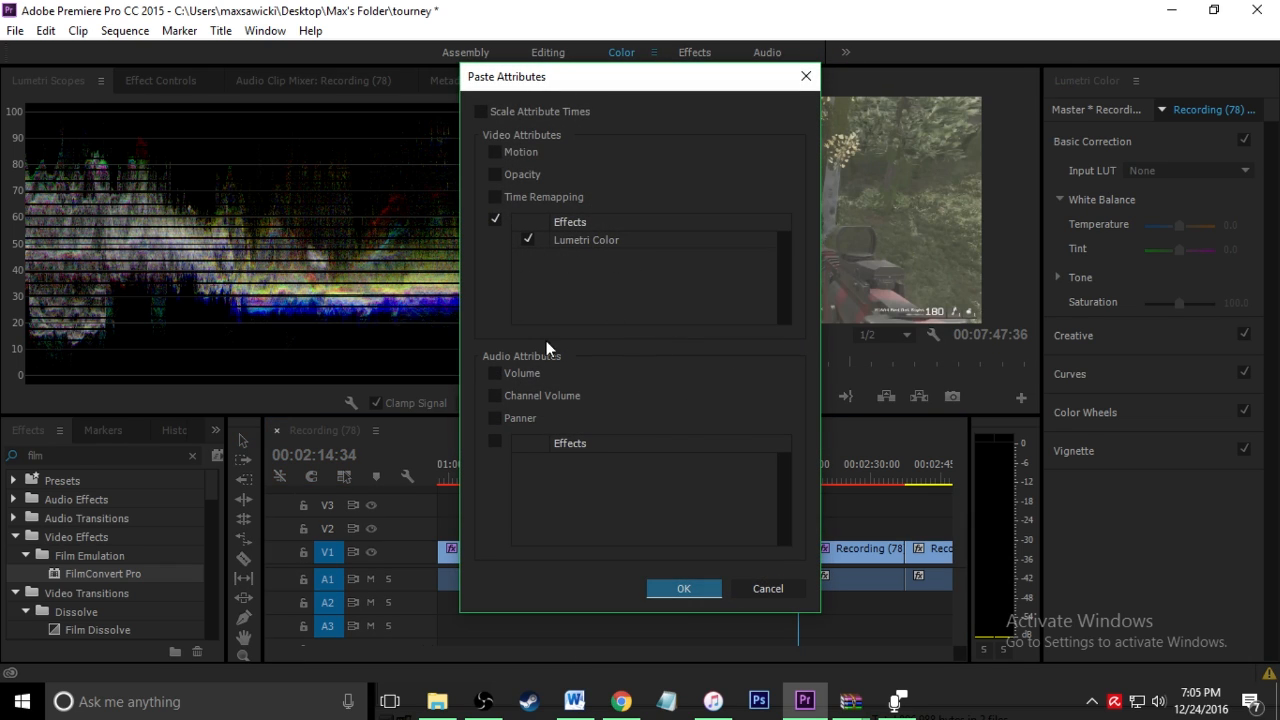
click(684, 588)
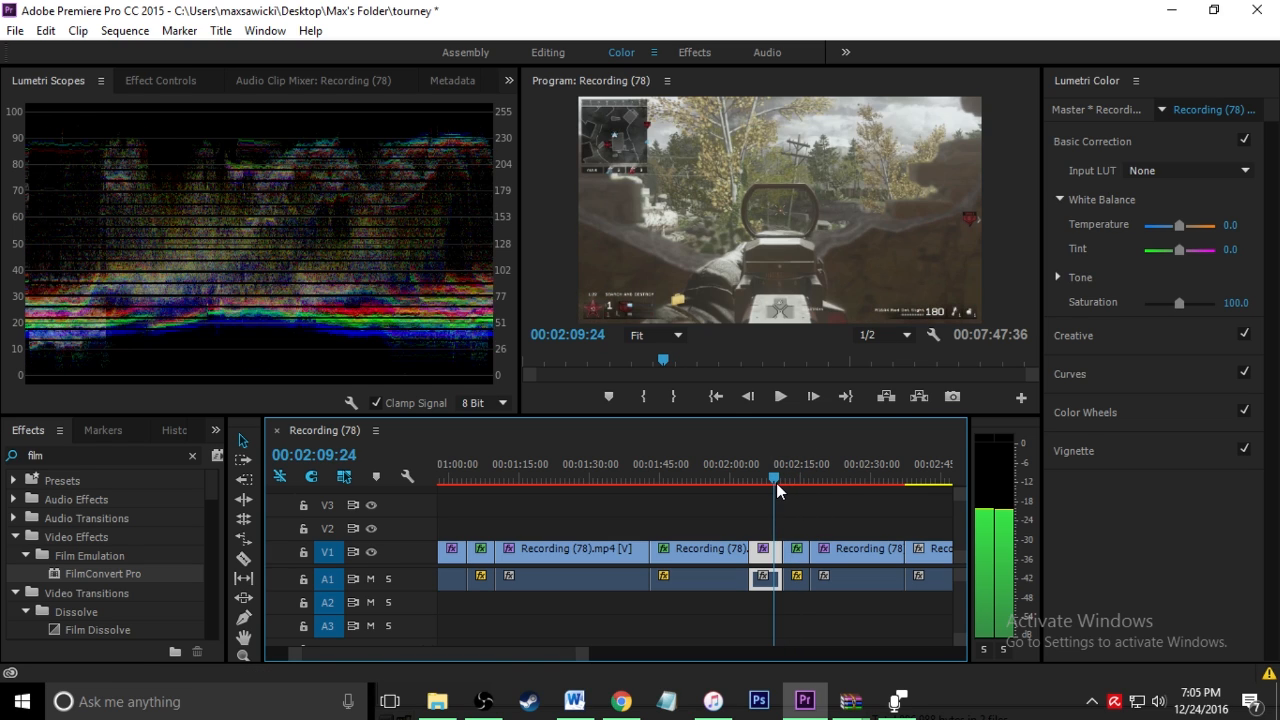
Step: Paste the Lumetri Color grade onto the next short gameplay clip
right_click(764, 576)
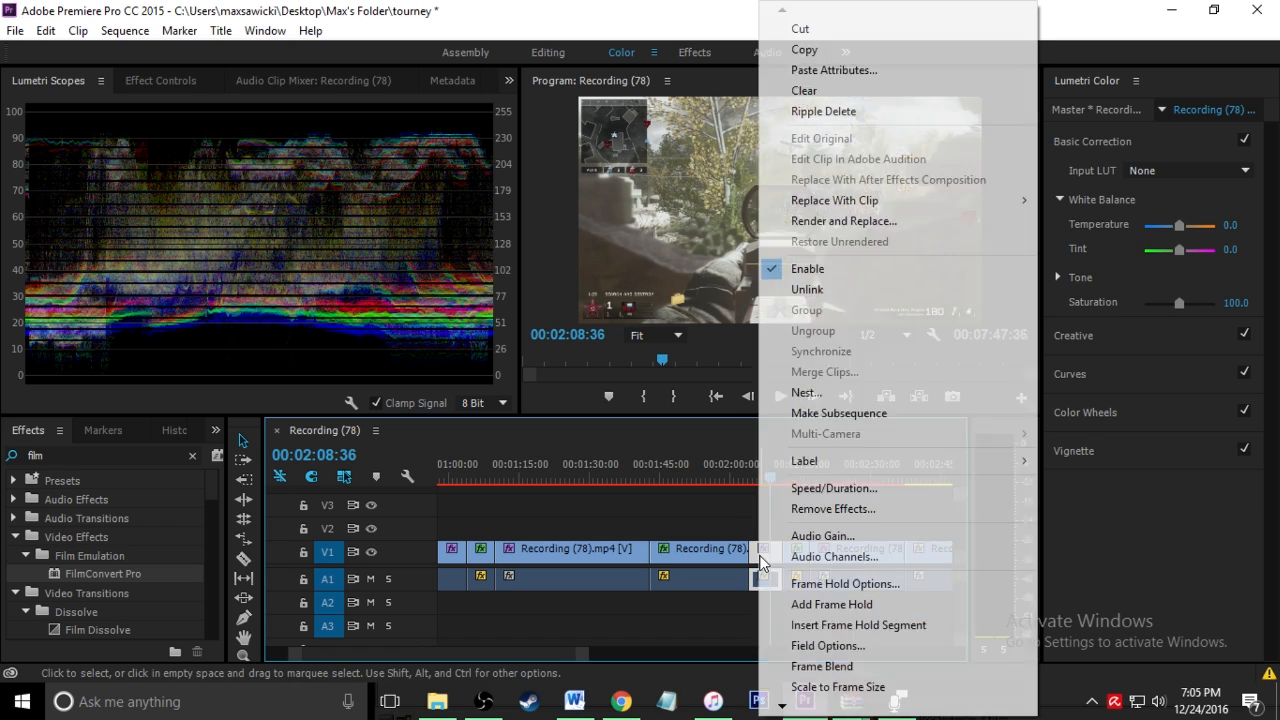
click(834, 70)
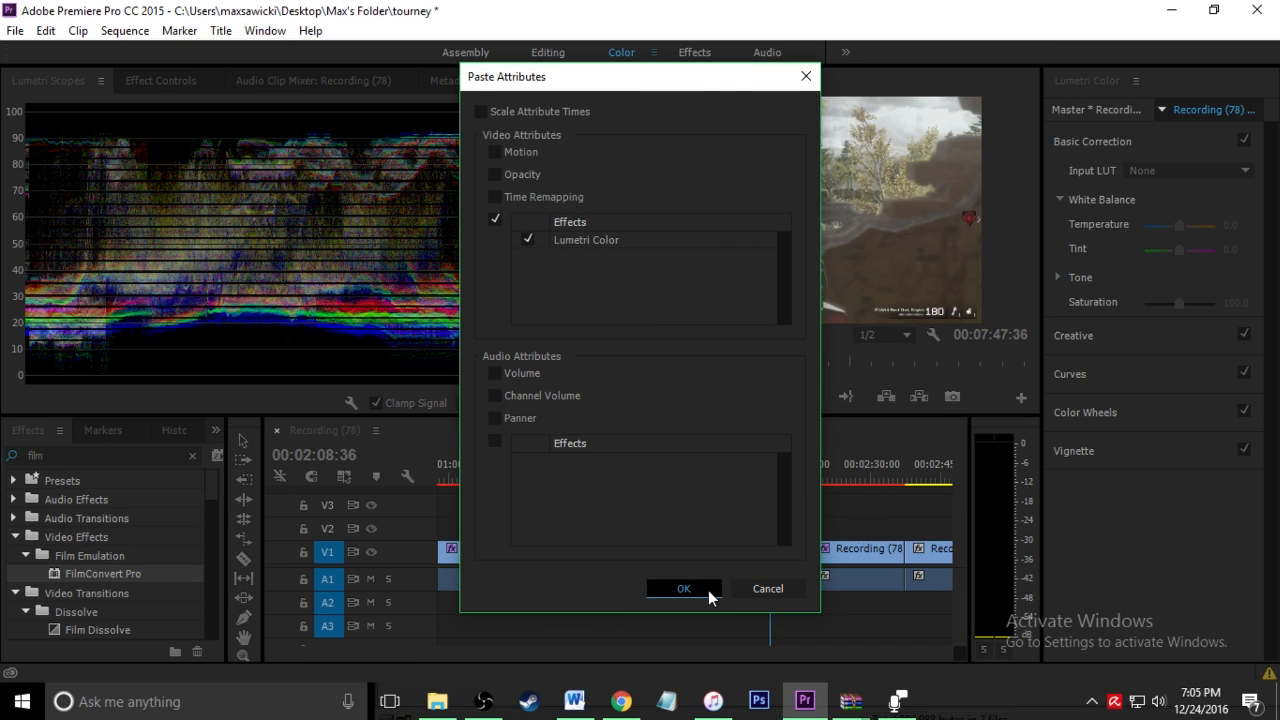
click(684, 588)
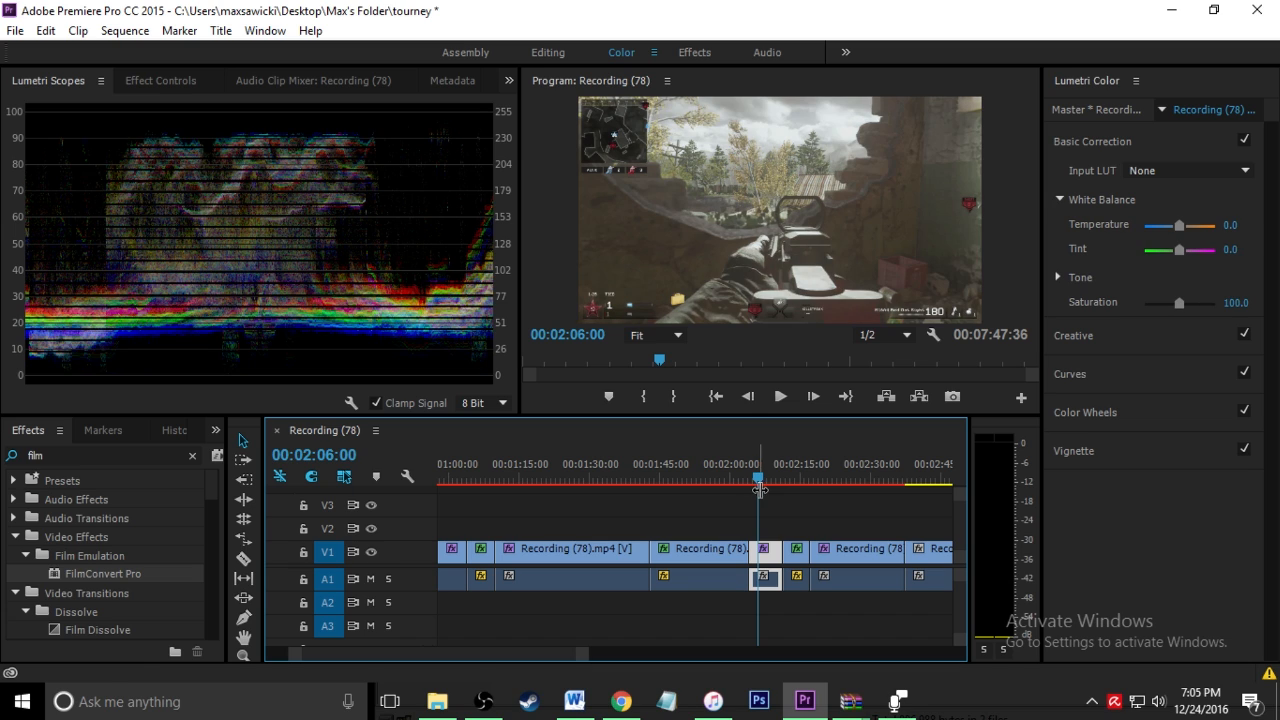
Step: Select the following short clip and paste the Lumetri Color grade onto it too
drag(760, 478, 756, 478)
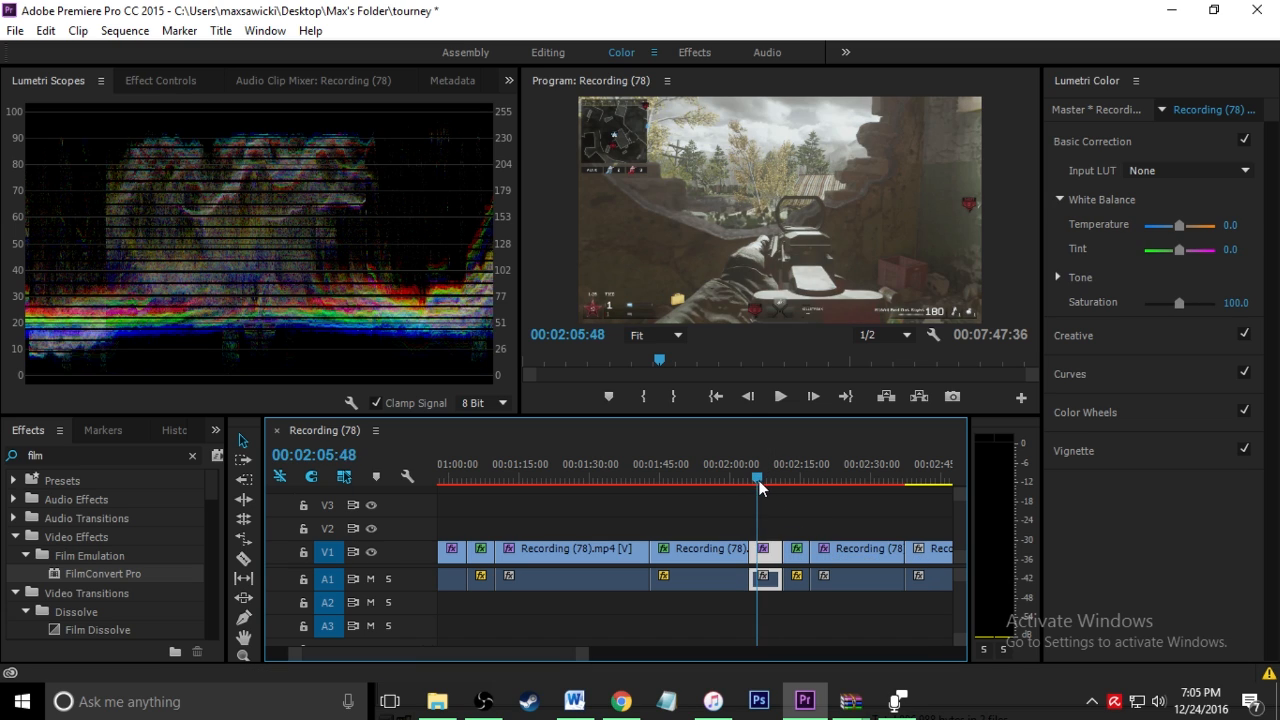
click(764, 480)
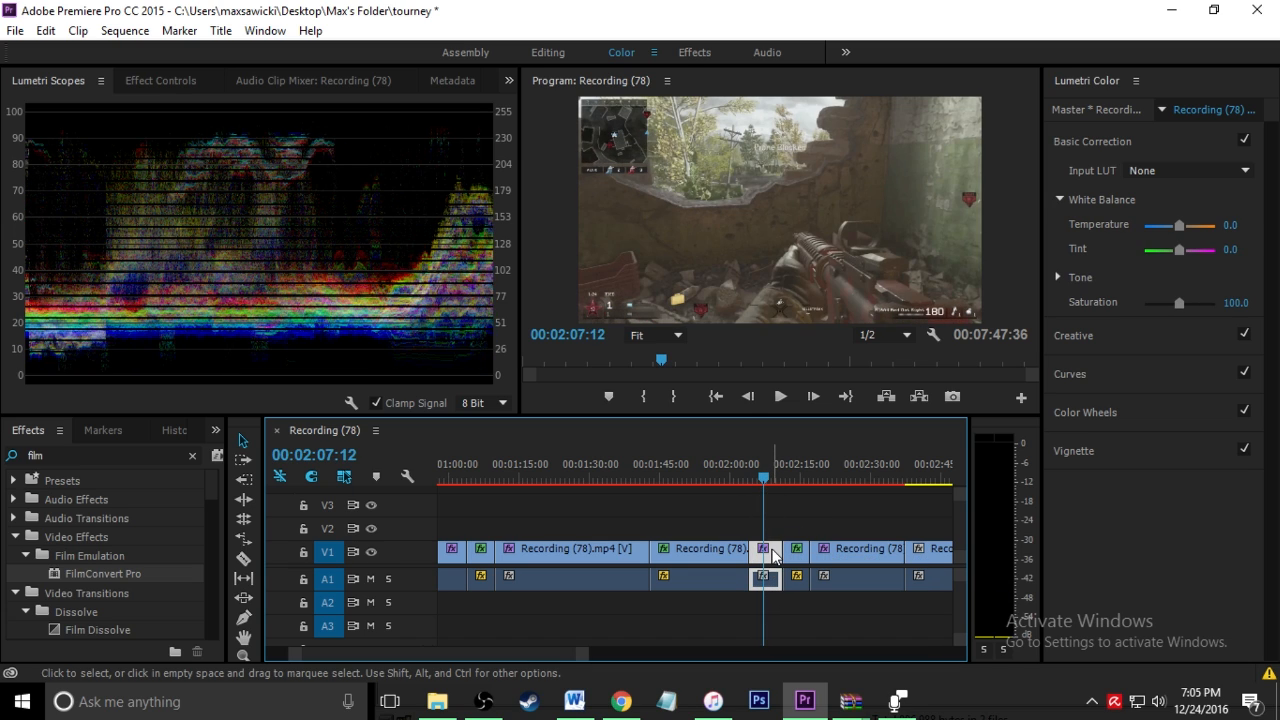
right_click(764, 550)
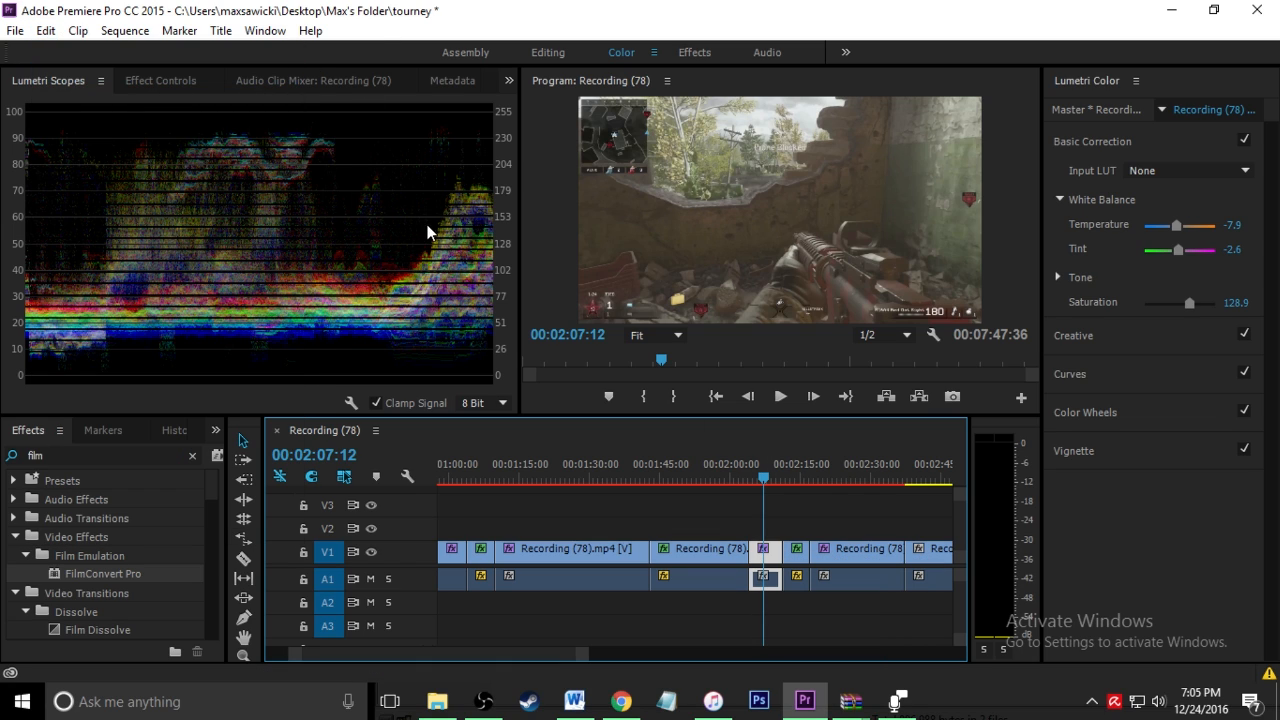
click(780, 396)
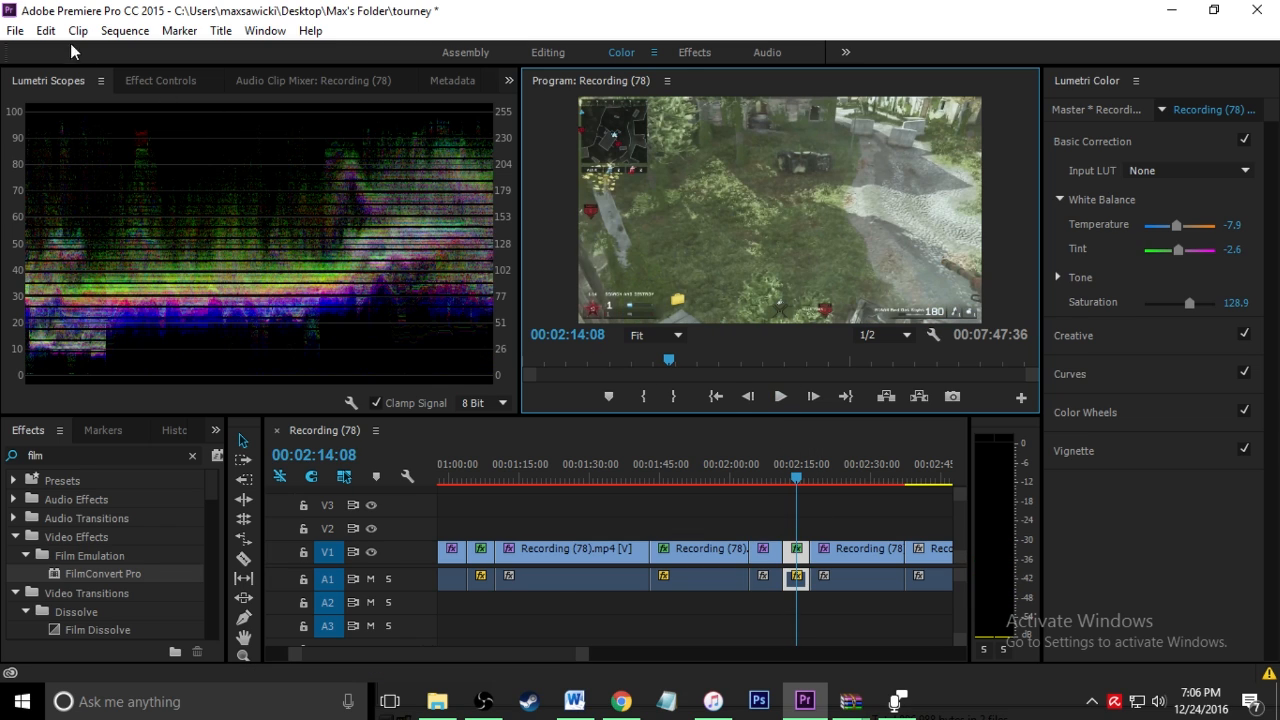
Step: Bring up the Sequence menu options
click(124, 30)
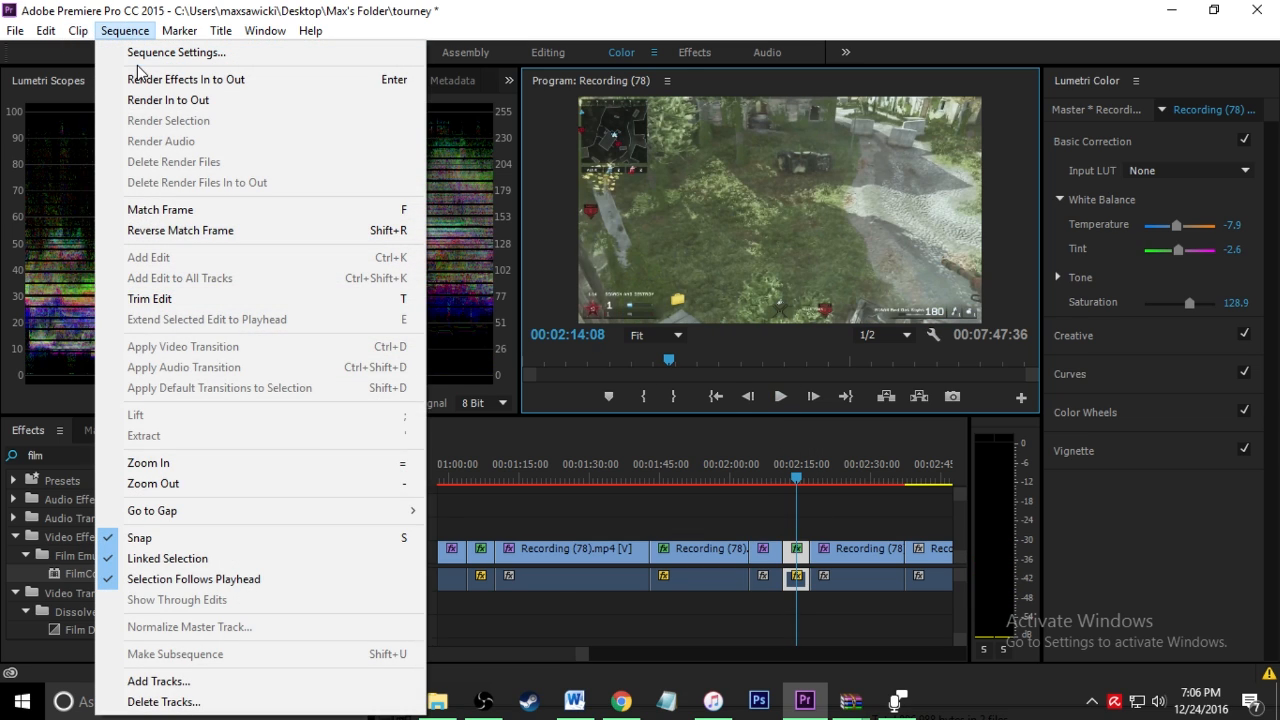
mouse_move(200, 100)
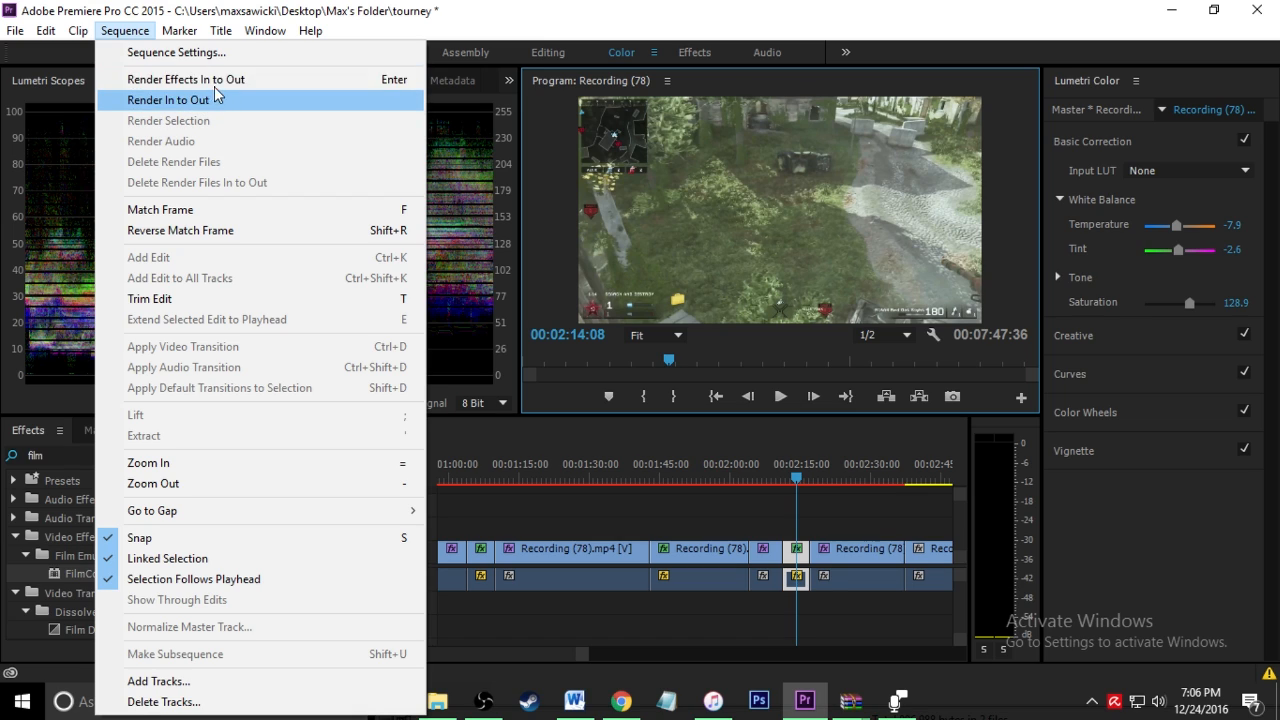
mouse_move(284, 80)
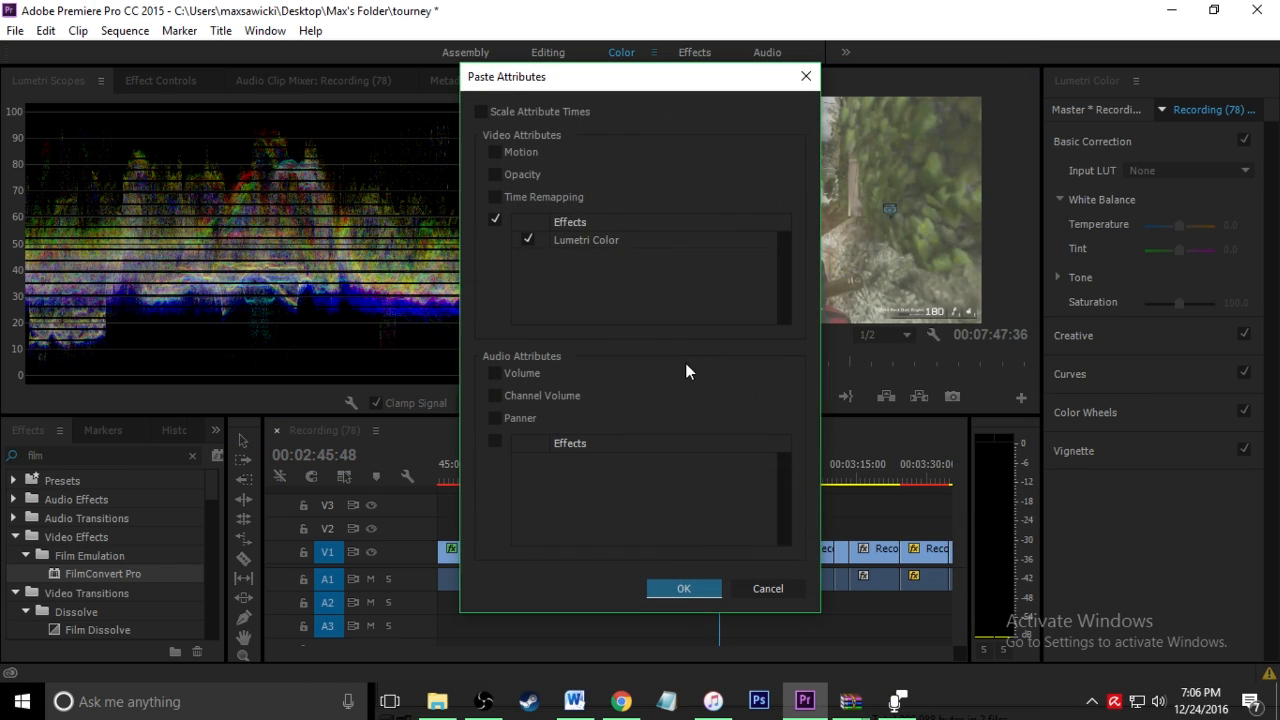
Step: Paste the Lumetri Color grade onto the next couple of later gameplay clips
click(684, 588)
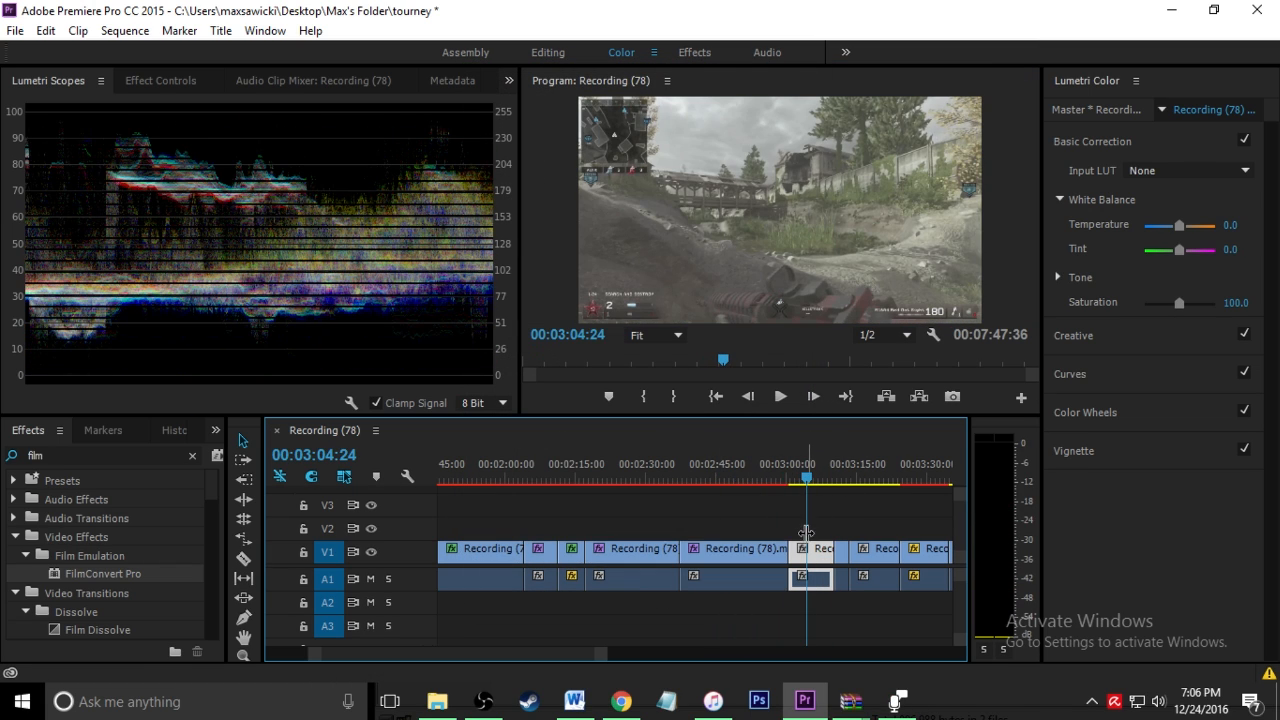
right_click(810, 552)
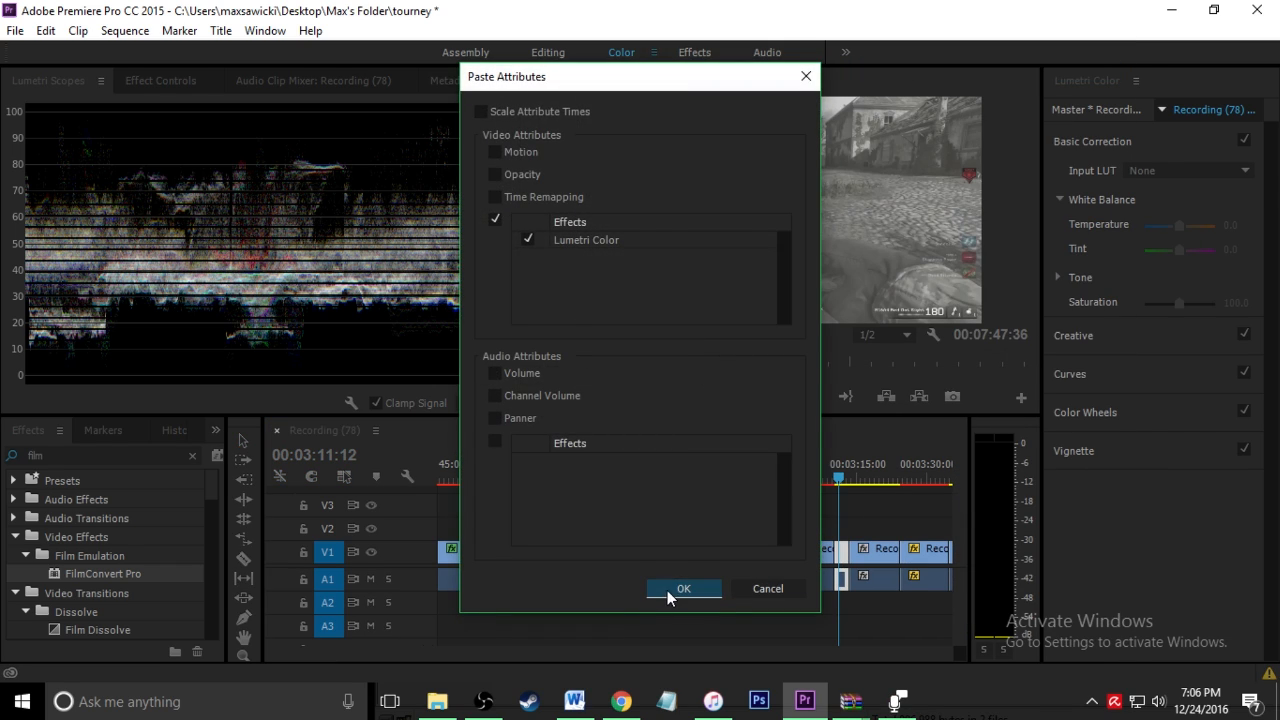
click(684, 588)
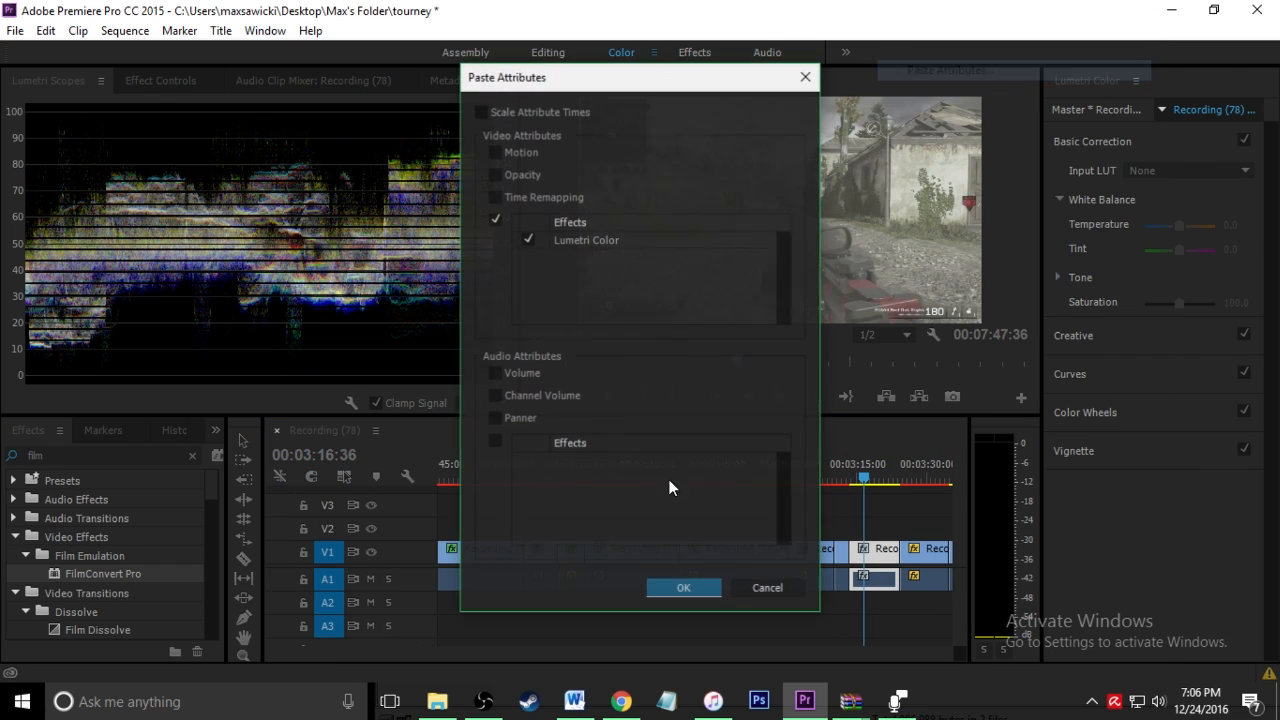
click(684, 588)
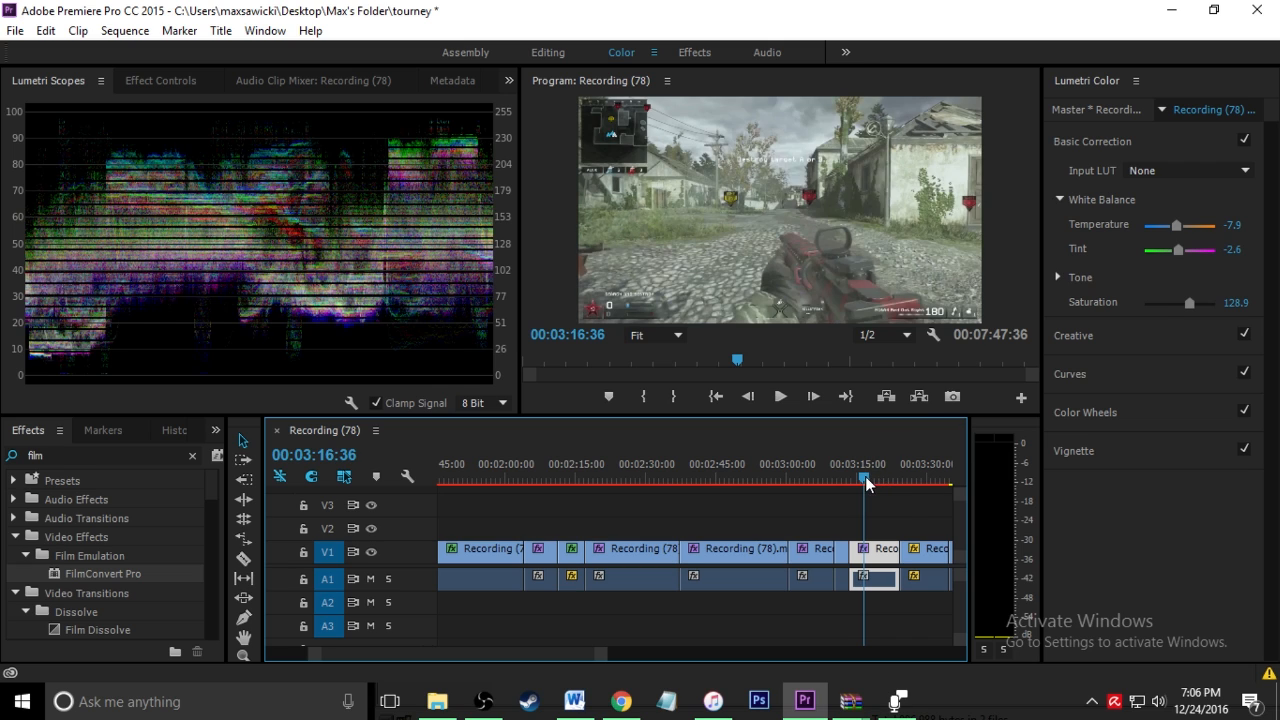
Step: Paste the Lumetri Color grade onto several further clips along the timeline
right_click(884, 548)
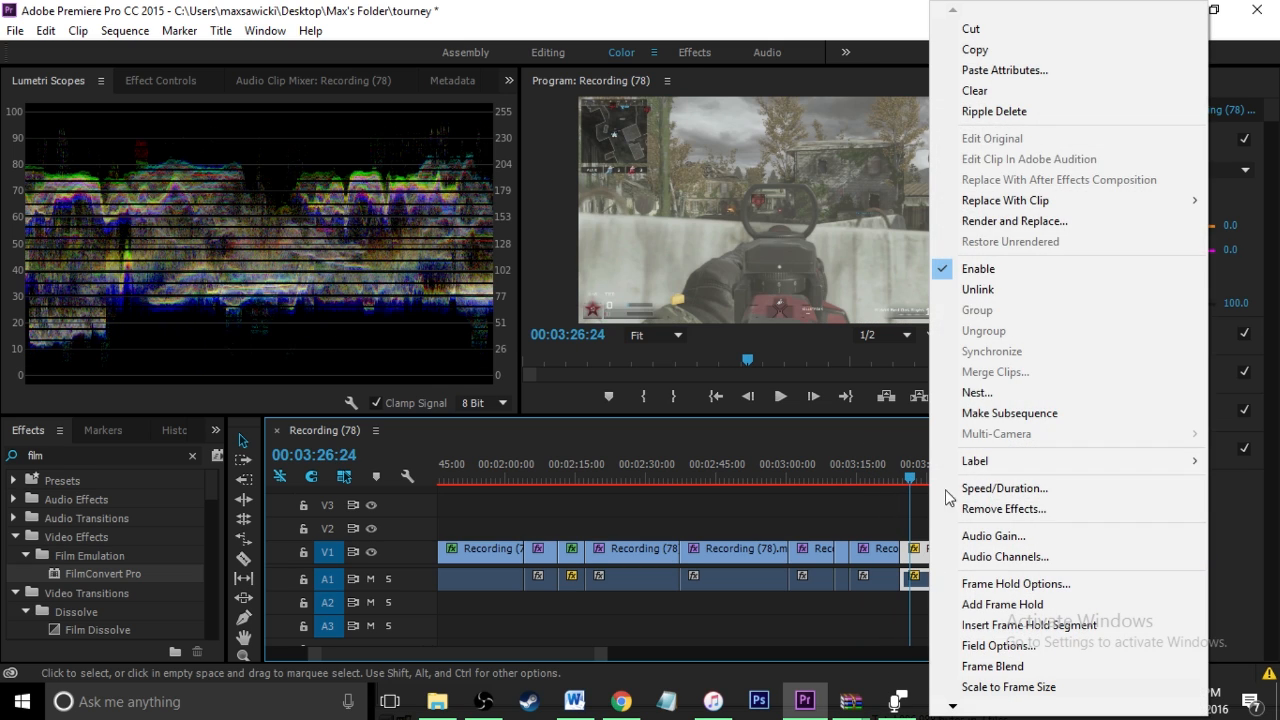
click(1004, 70)
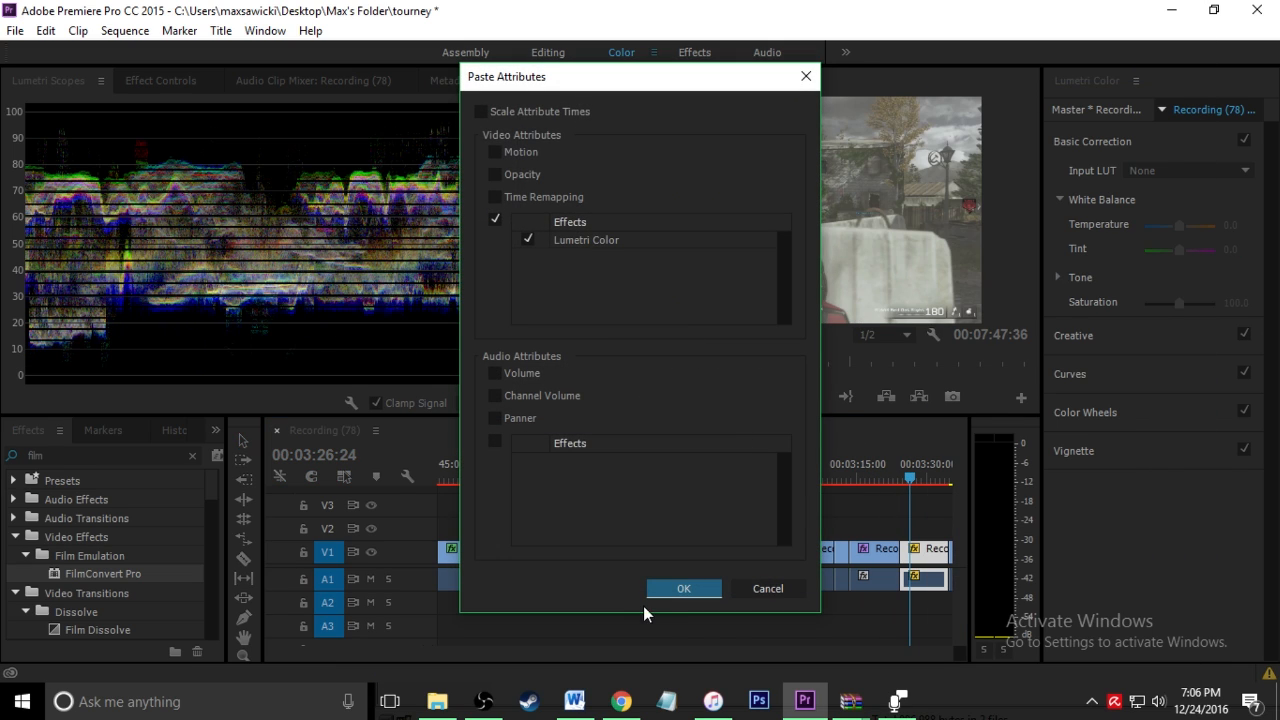
click(684, 588)
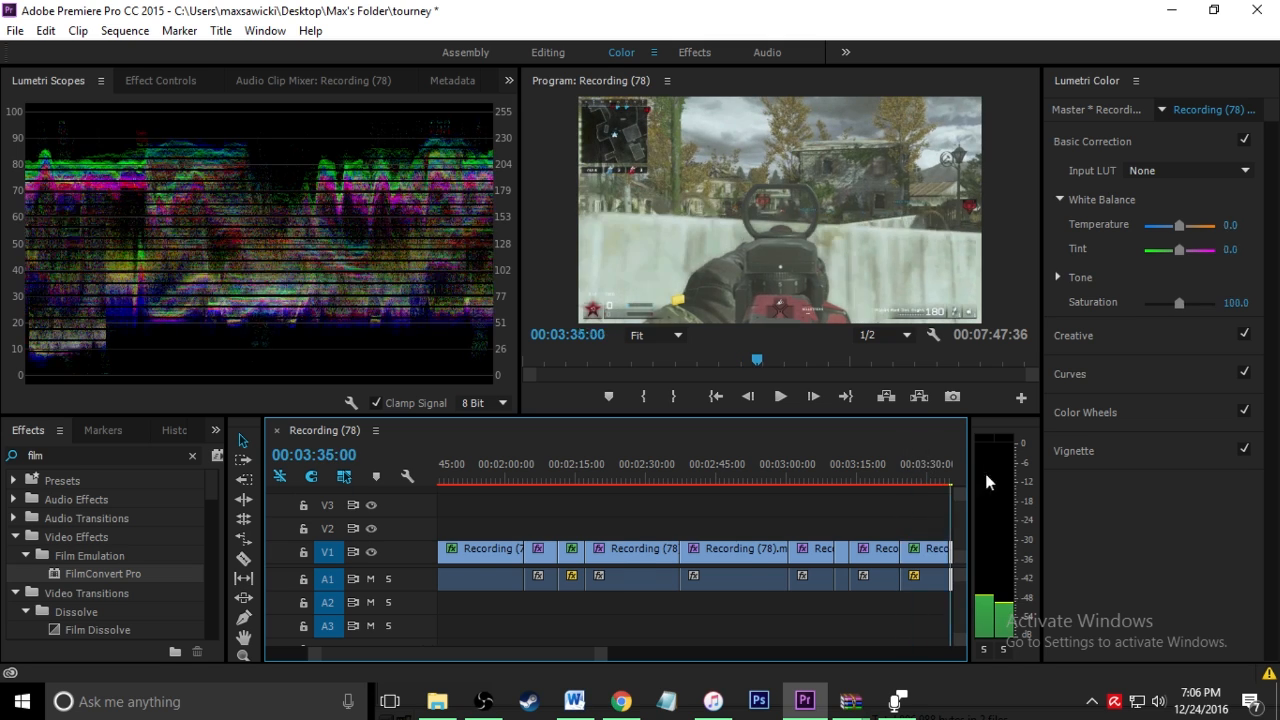
right_click(844, 556)
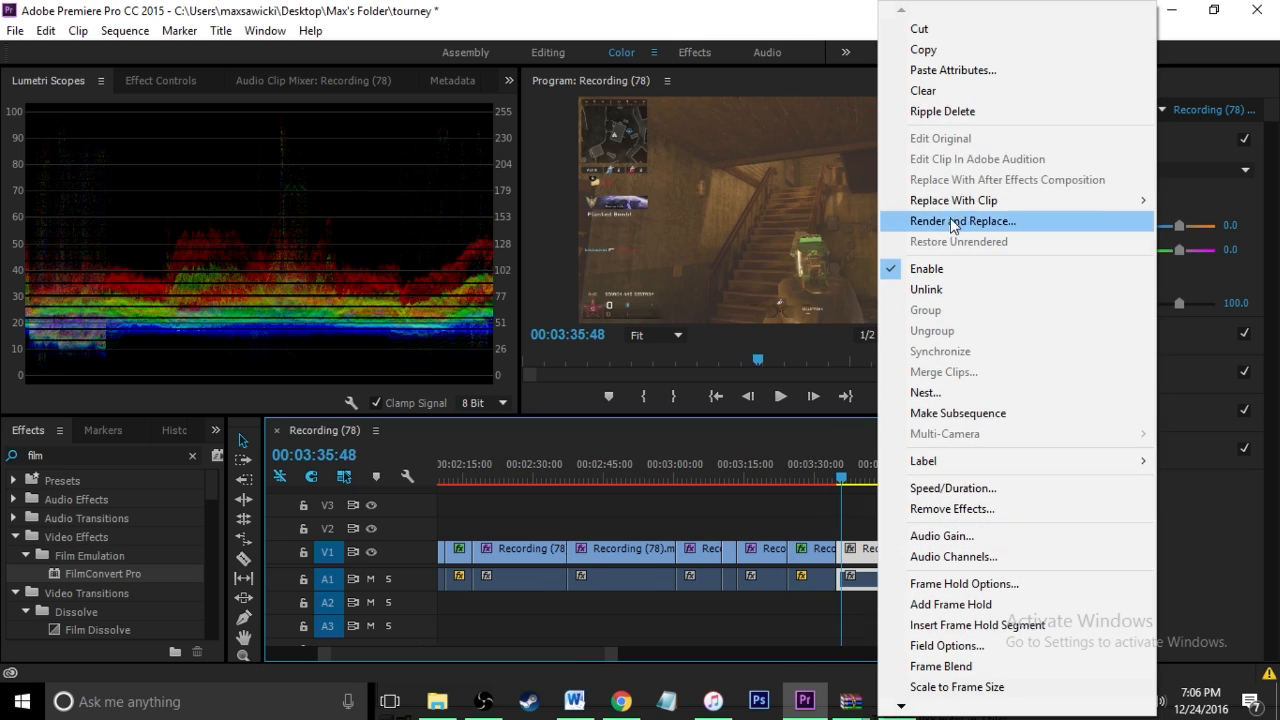
click(952, 68)
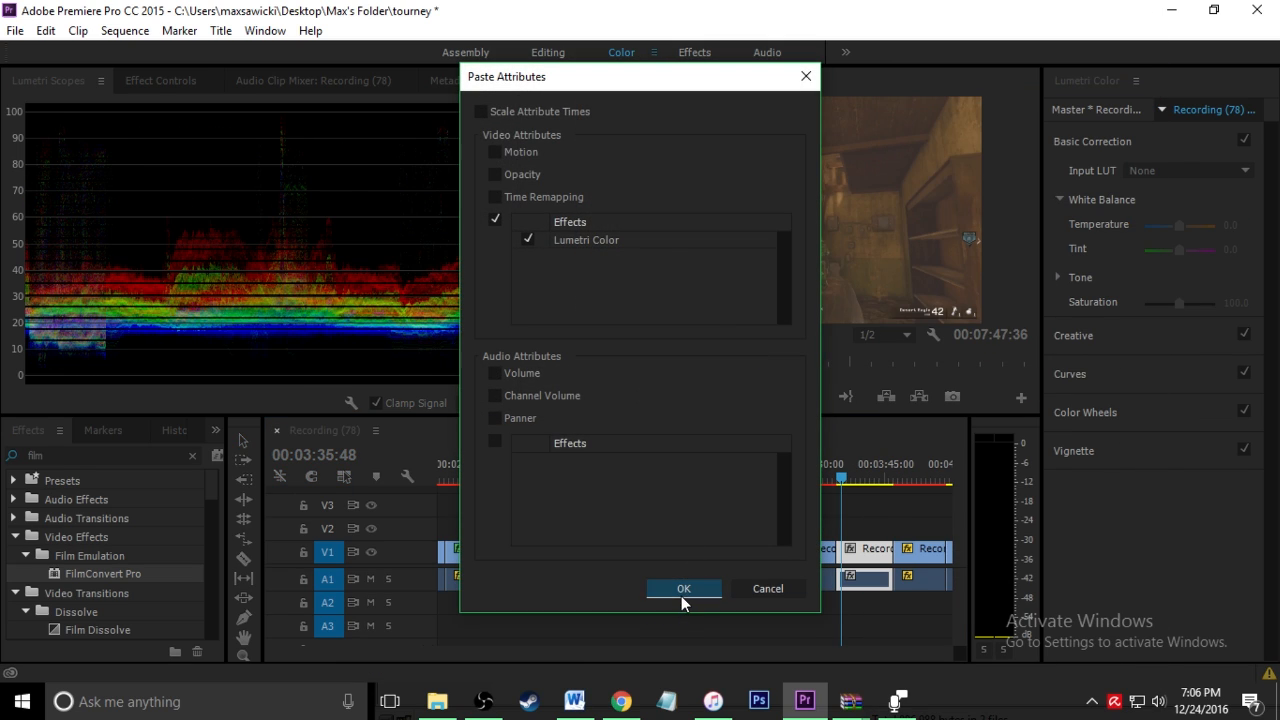
click(684, 588)
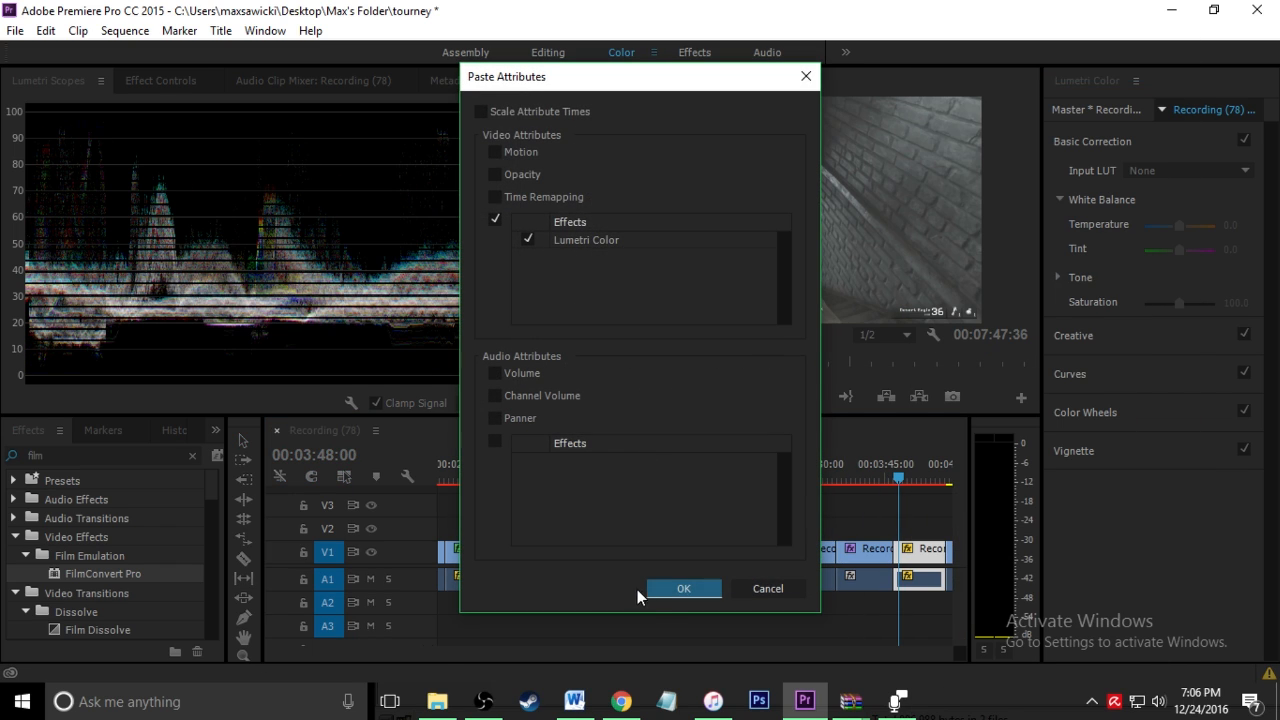
click(684, 588)
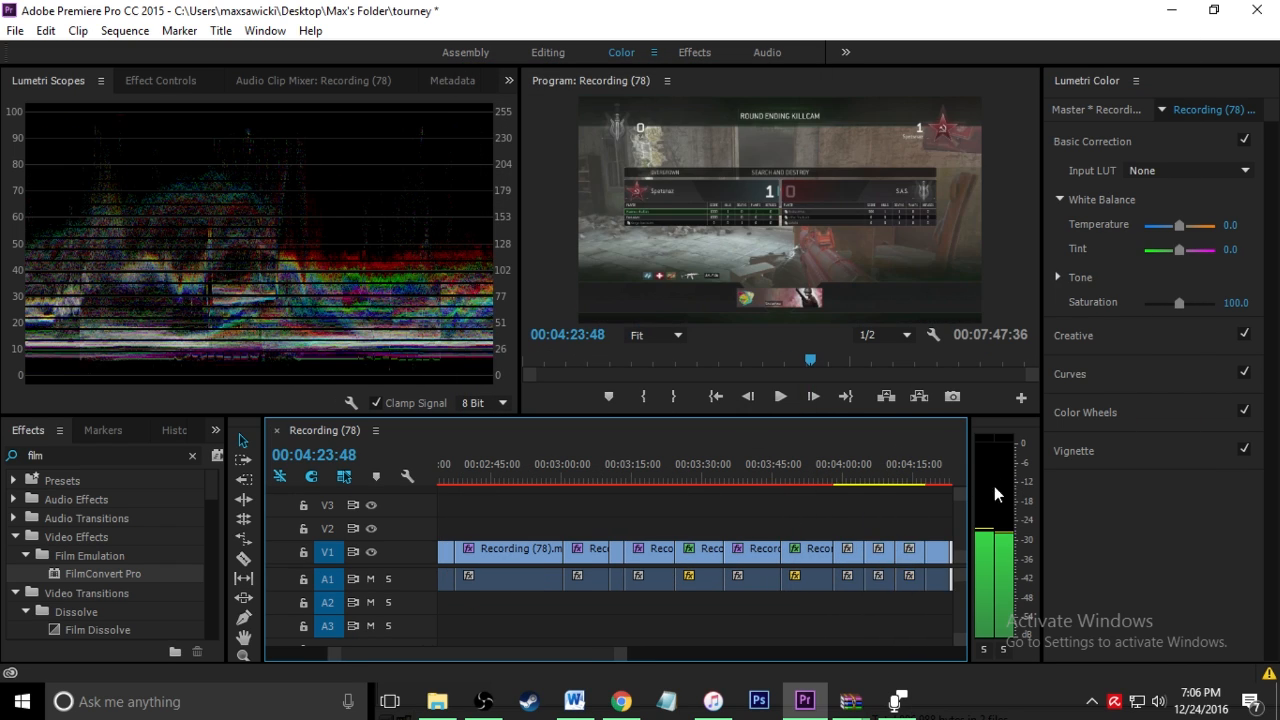
right_click(848, 550)
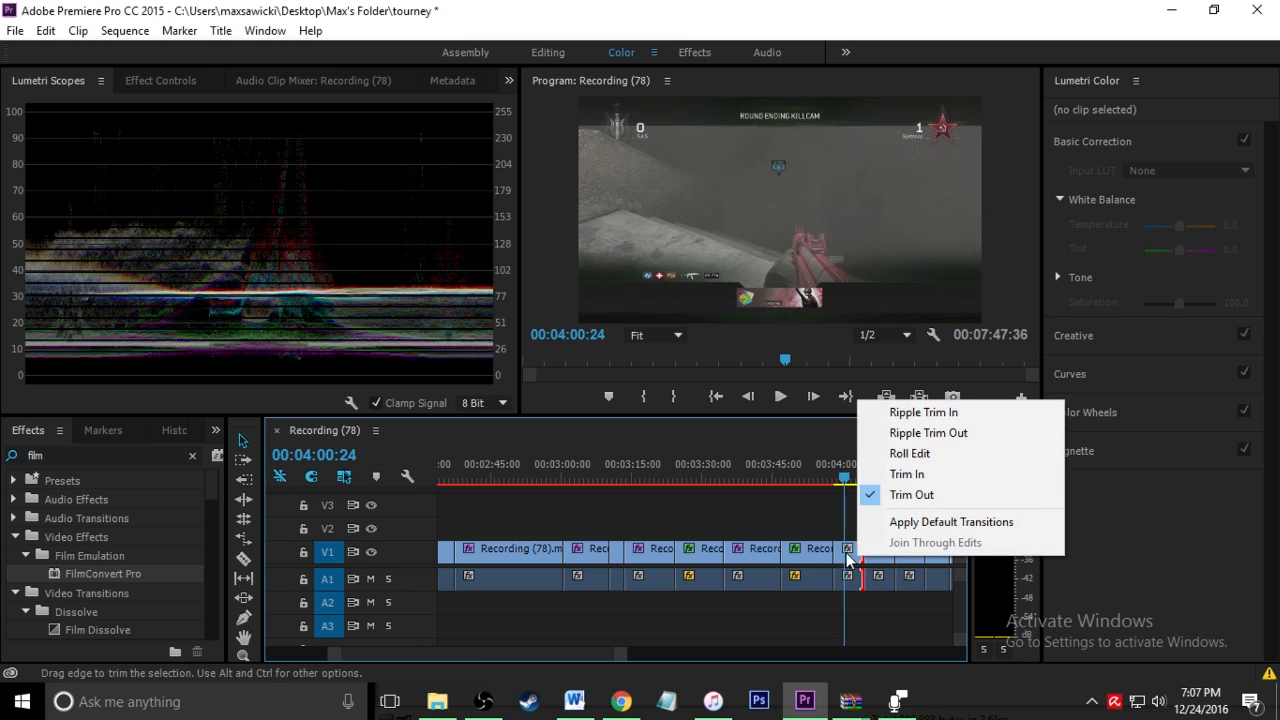